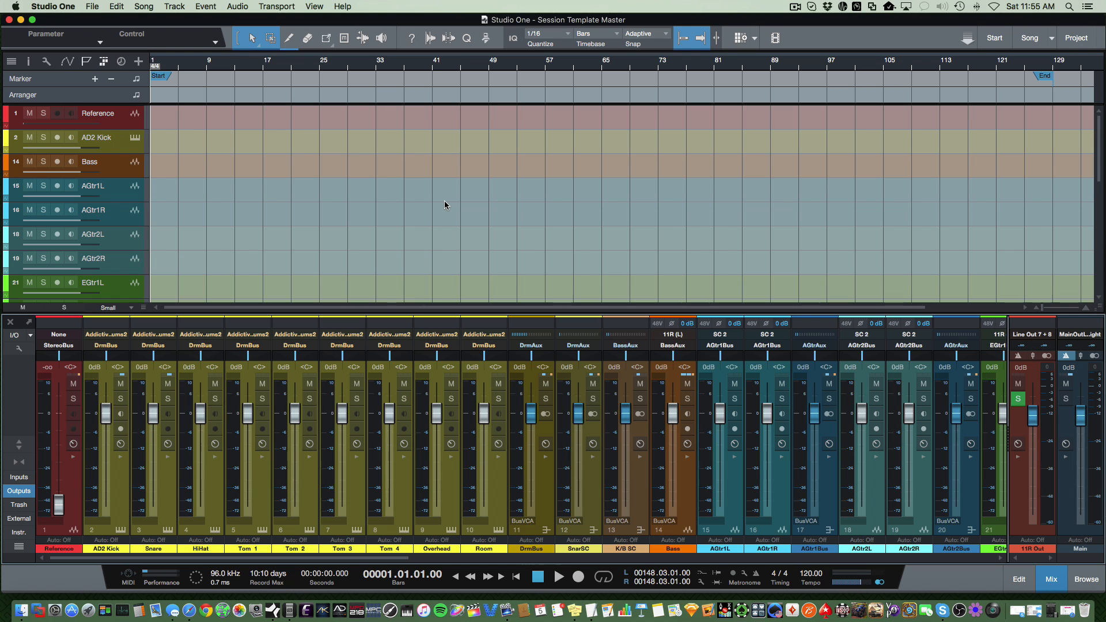
{"action": "mouse_move", "coordinate": [432, 218]}
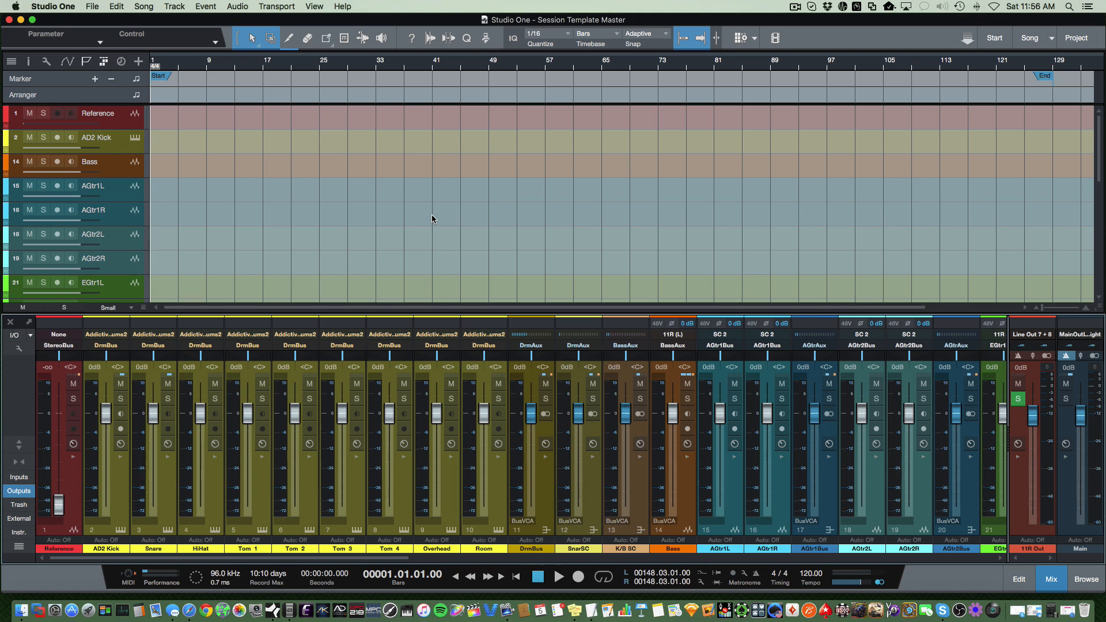
{"action": "mouse_move", "coordinate": [102, 275]}
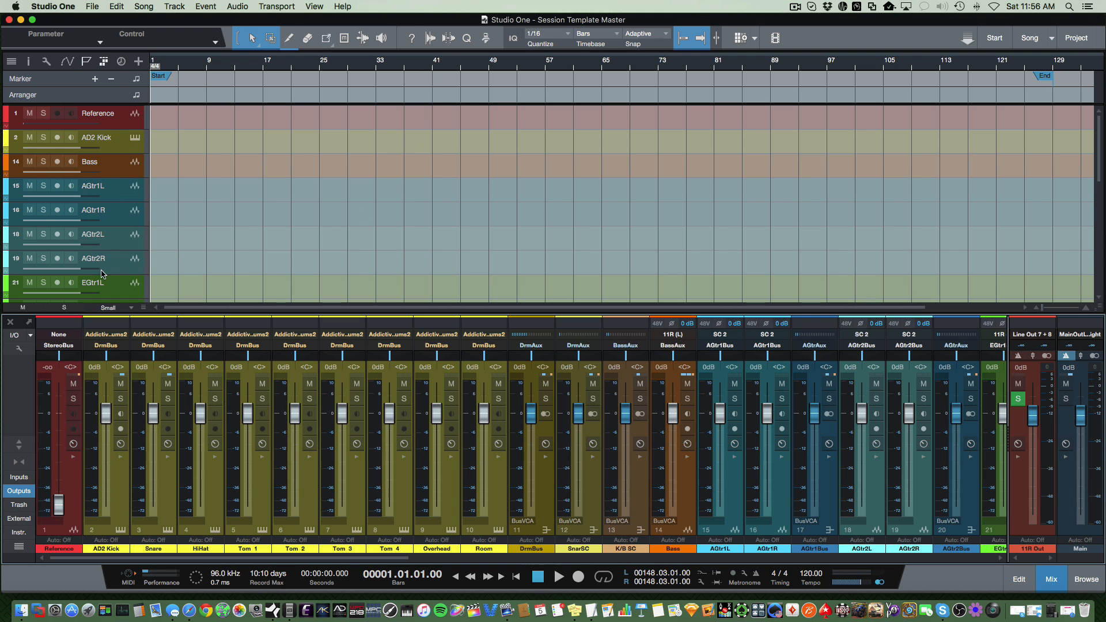
{"action": "mouse_move", "coordinate": [165, 175]}
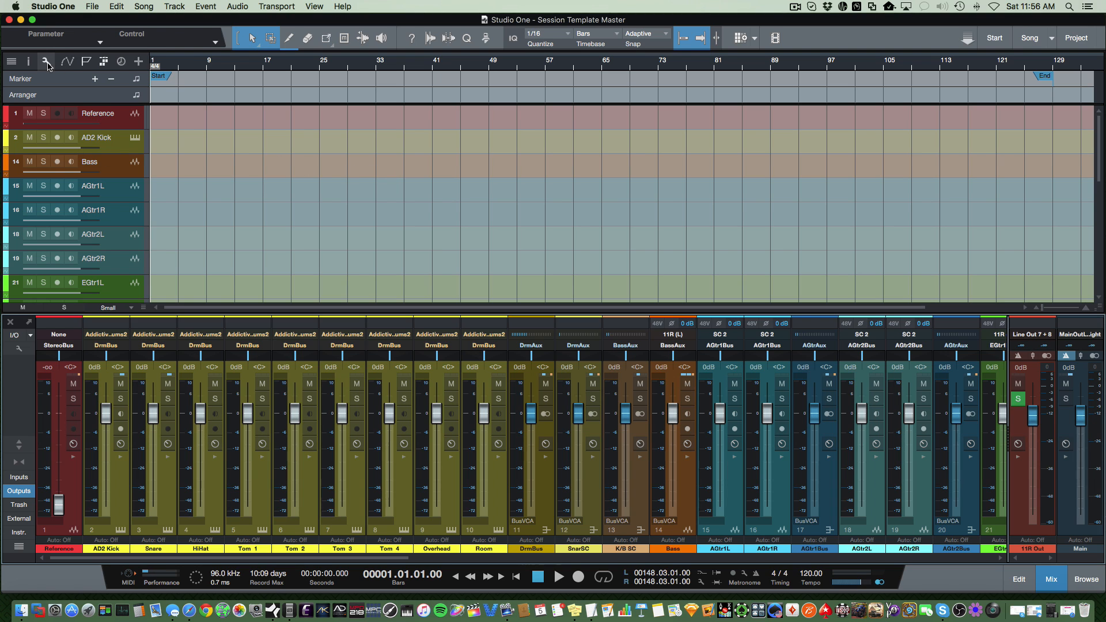
Step: Toggle track-control colouring in the track list display options and dismiss the options
{"action": "left_click", "coordinate": [45, 61]}
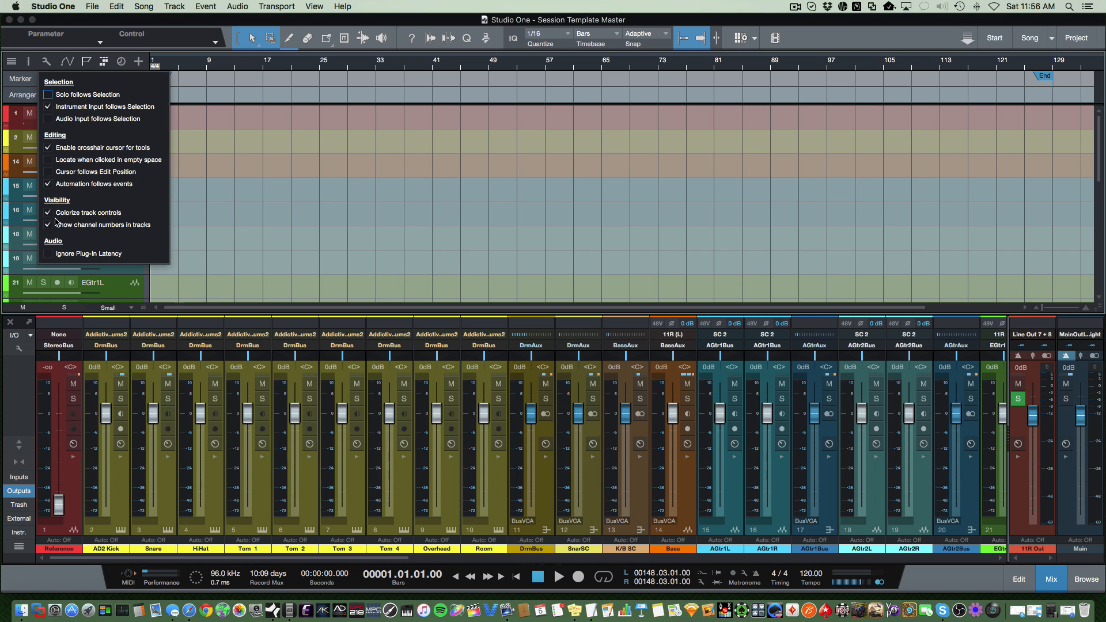
{"action": "left_click", "coordinate": [48, 212]}
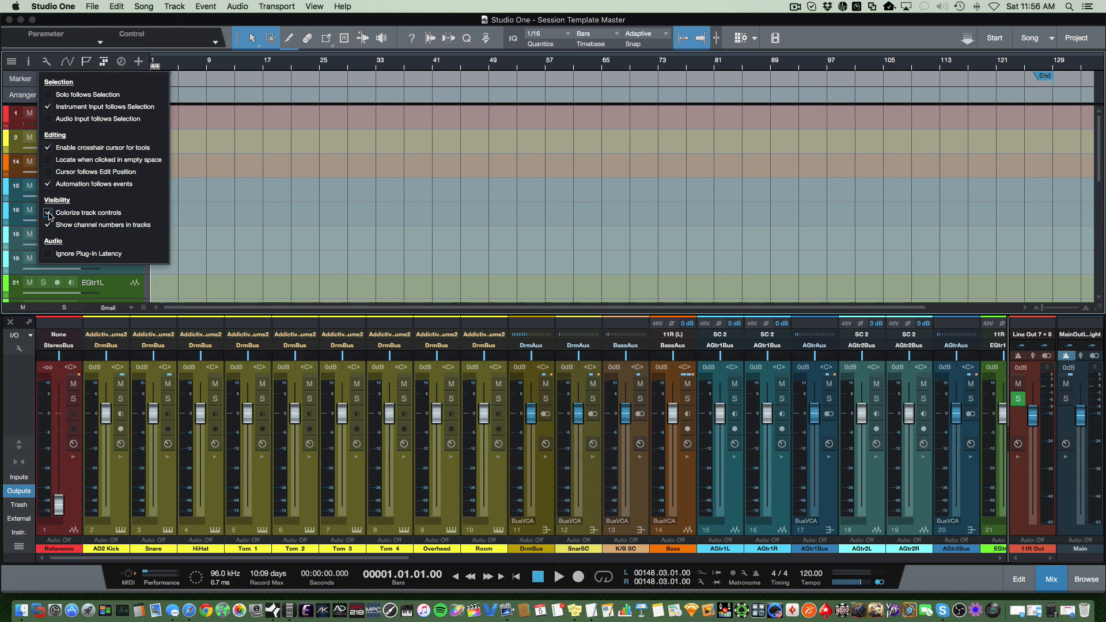
{"action": "left_click", "coordinate": [49, 212]}
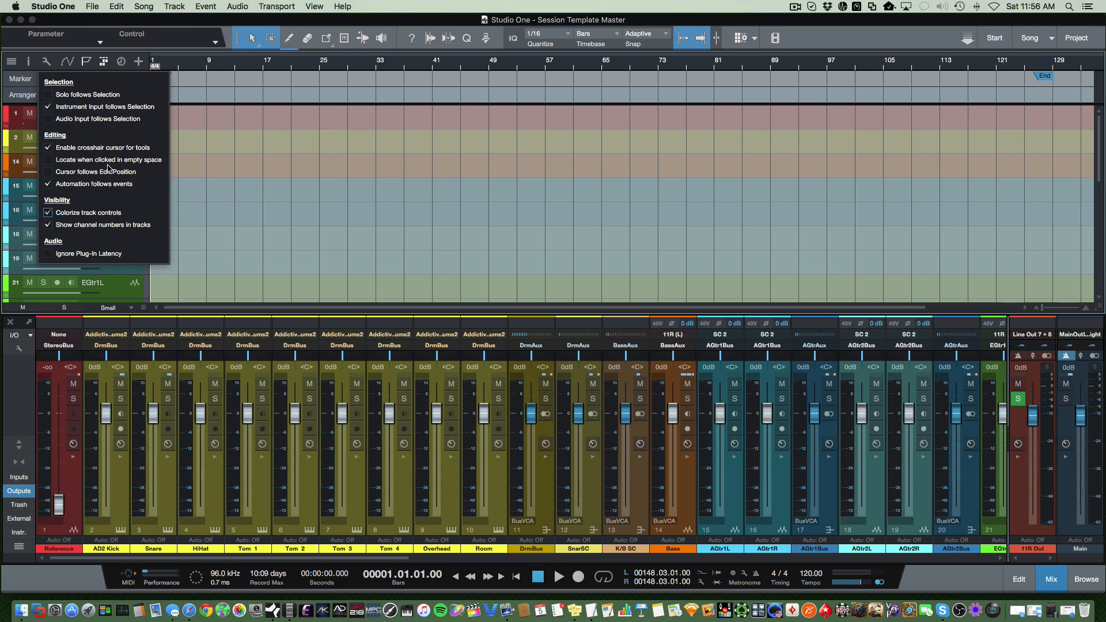
{"action": "left_click", "coordinate": [335, 206]}
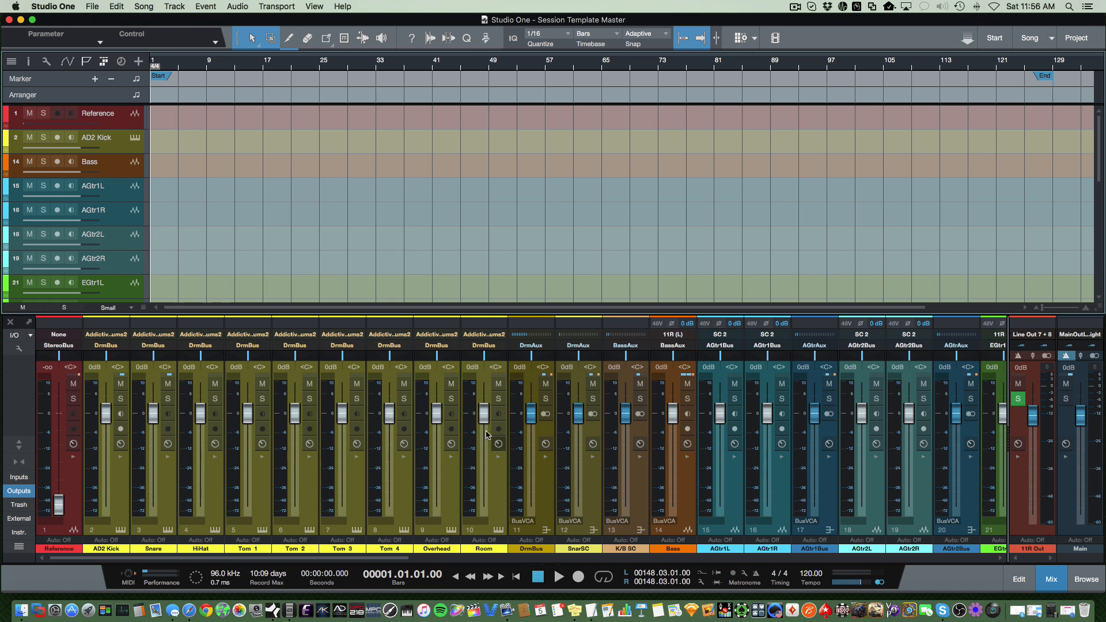
{"action": "mouse_move", "coordinate": [108, 300]}
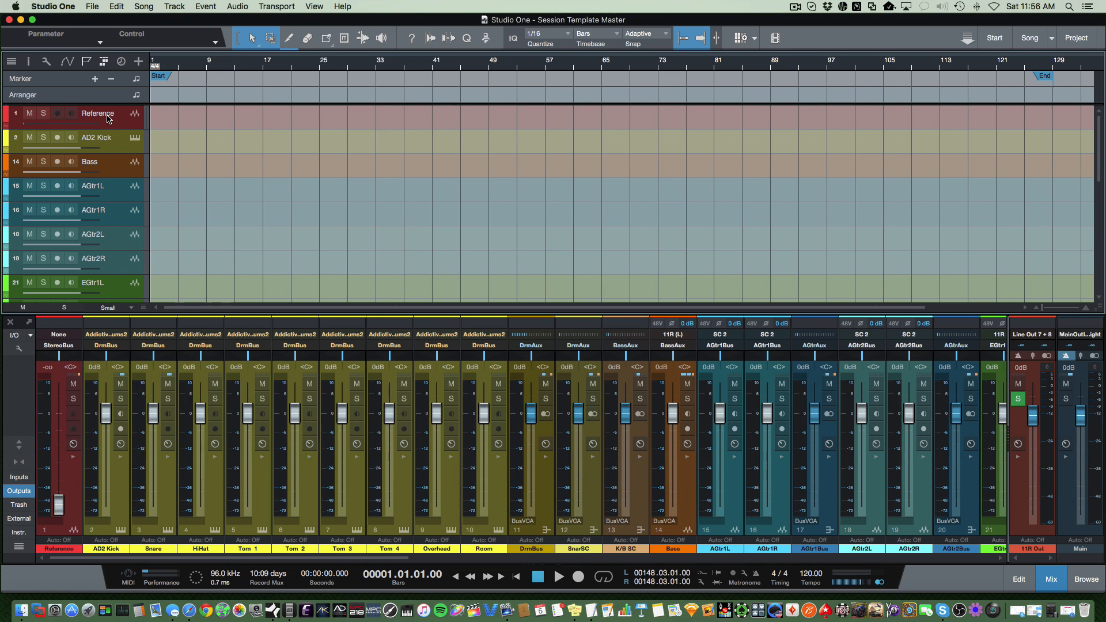
{"action": "mouse_move", "coordinate": [106, 146]}
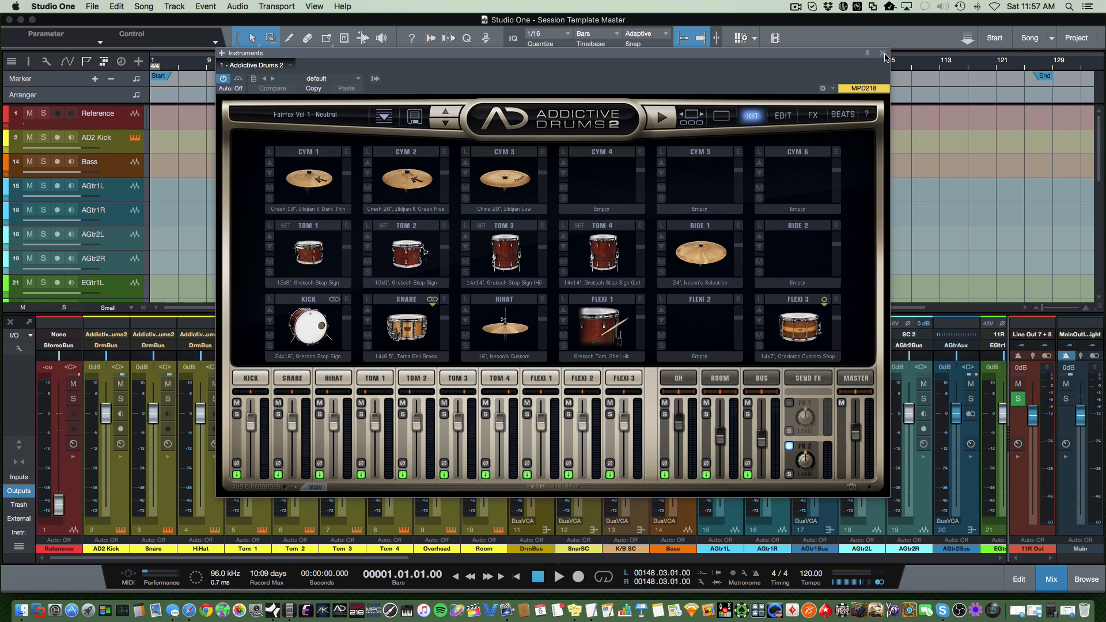
Step: Show the Addictive Drums 2 output channels in the mixer and reopen the drum instrument window to the right
{"action": "left_click", "coordinate": [881, 54]}
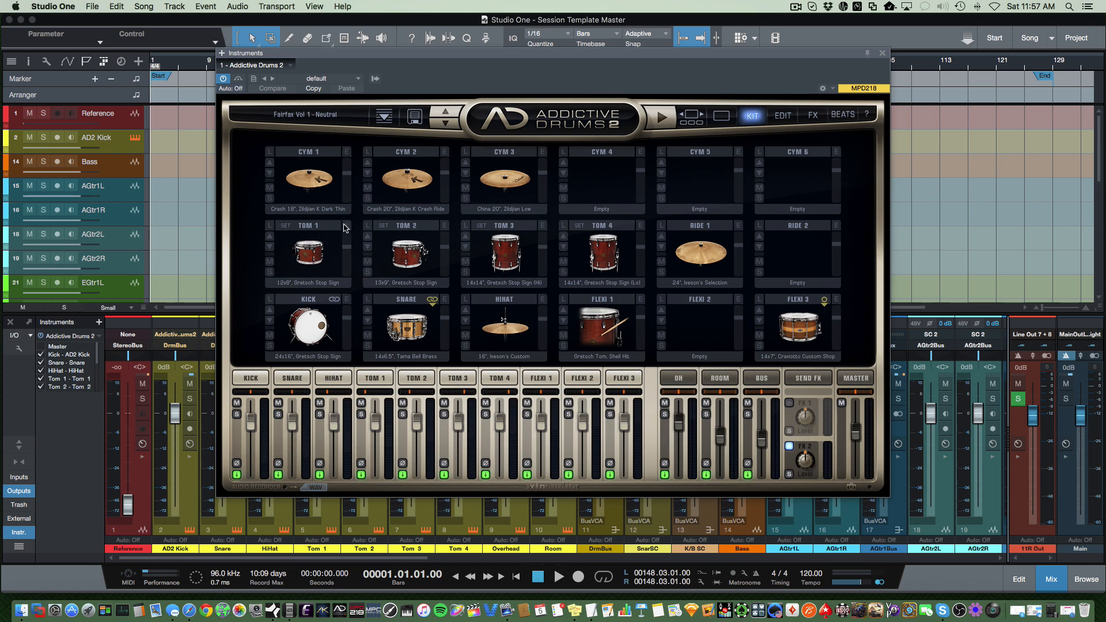
{"action": "mouse_move", "coordinate": [631, 263]}
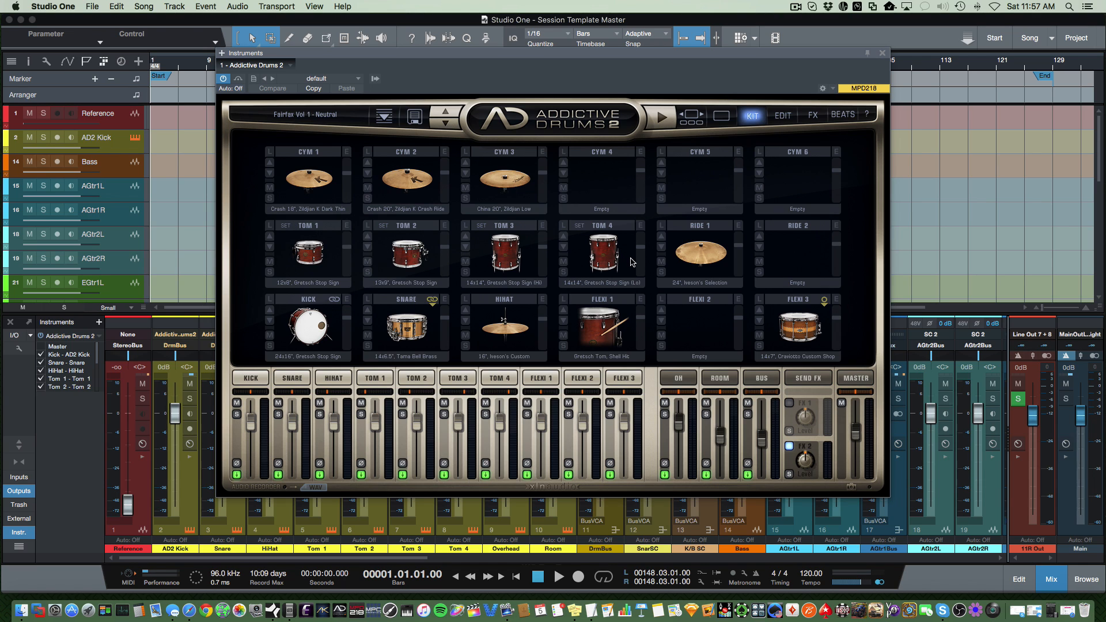
{"action": "mouse_move", "coordinate": [52, 422]}
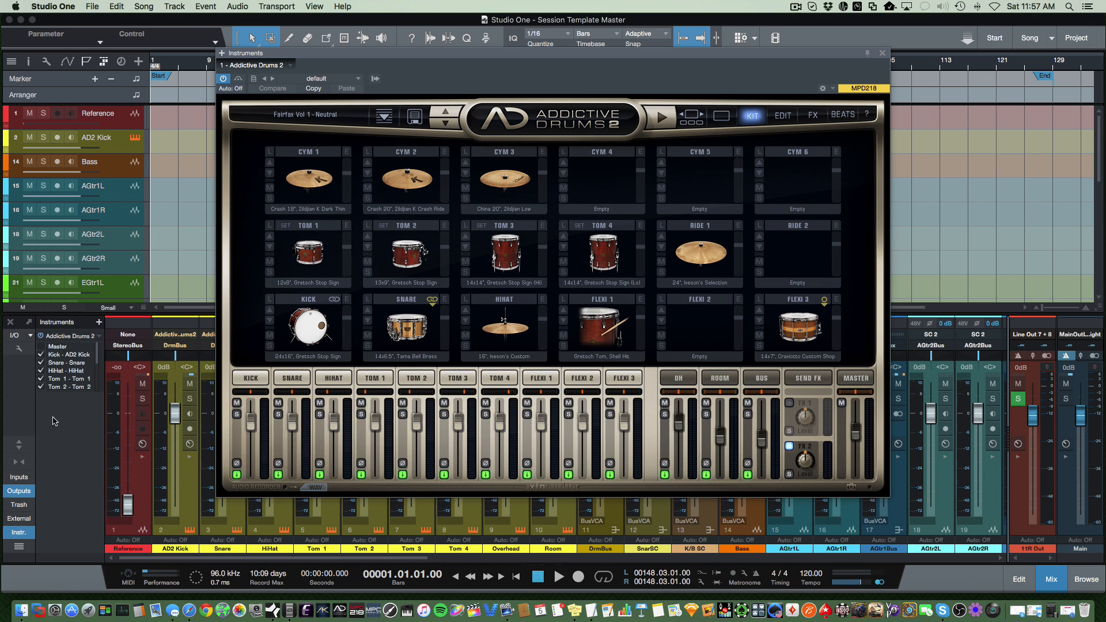
{"action": "left_click", "coordinate": [883, 53]}
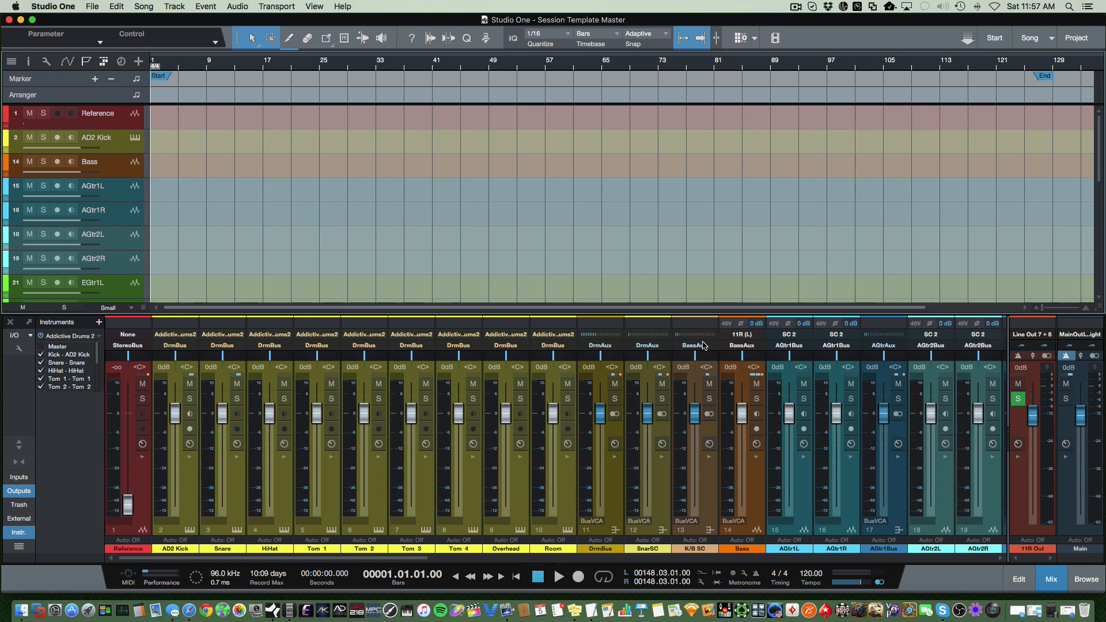
{"action": "mouse_move", "coordinate": [176, 549]}
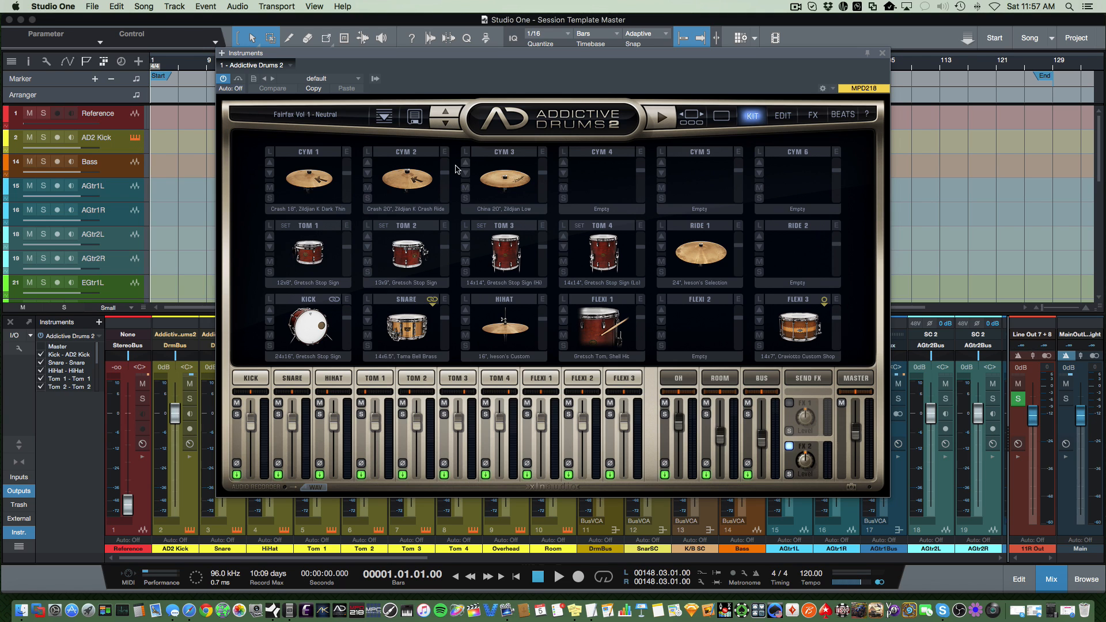
{"action": "left_click", "coordinate": [306, 326]}
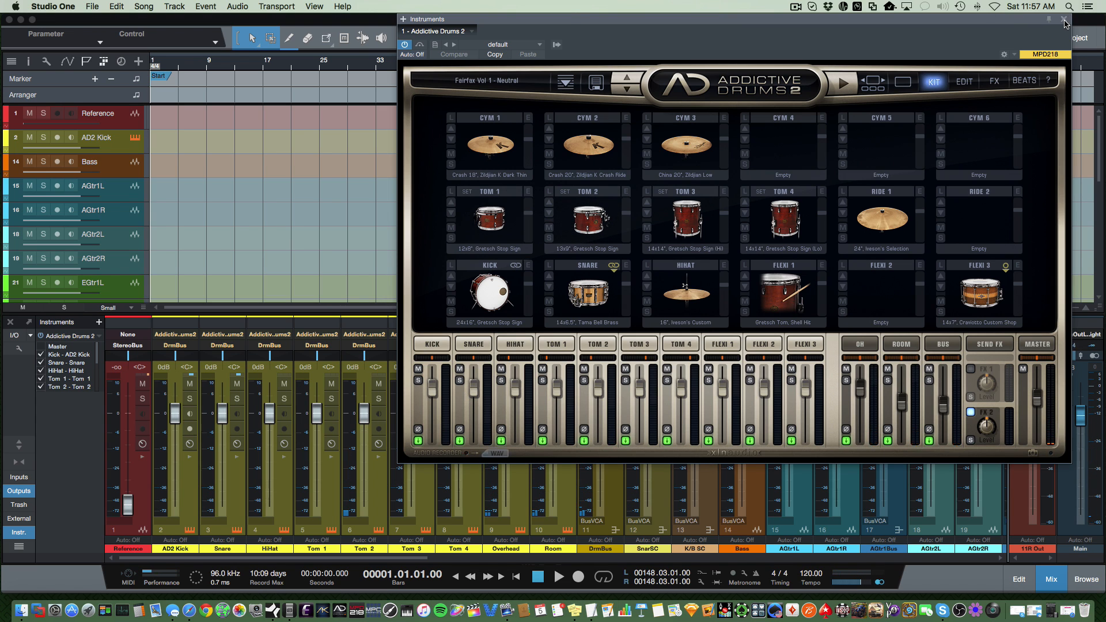
{"action": "left_click", "coordinate": [1064, 19]}
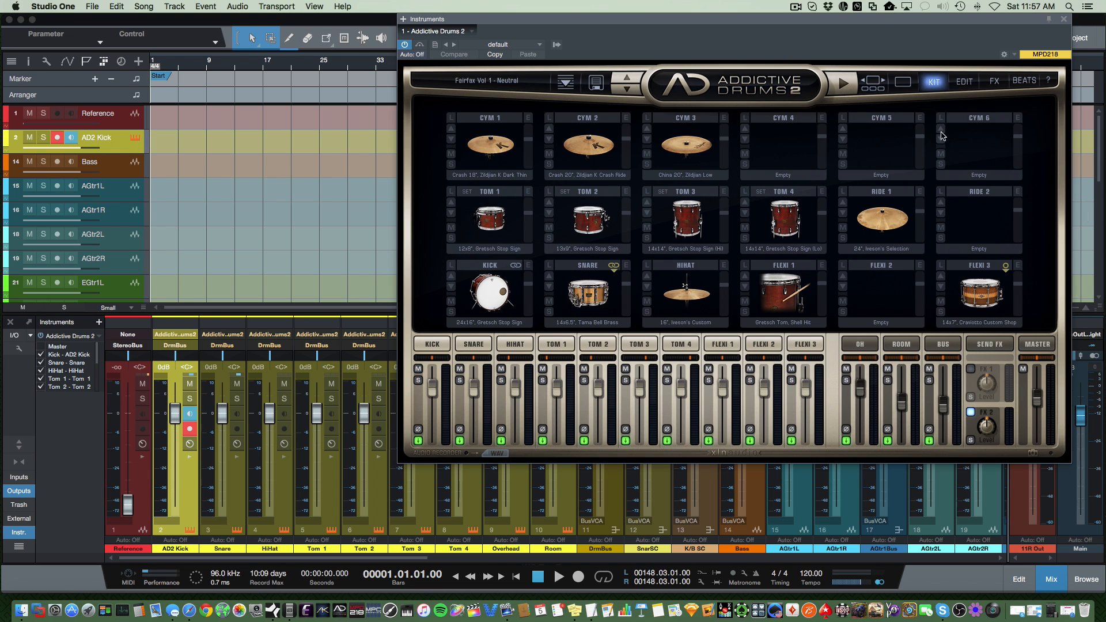
Step: Switch Addictive Drums 2 to its EDIT page showing the snare's compression, EQ and tape saturation
{"action": "left_click", "coordinate": [964, 81]}
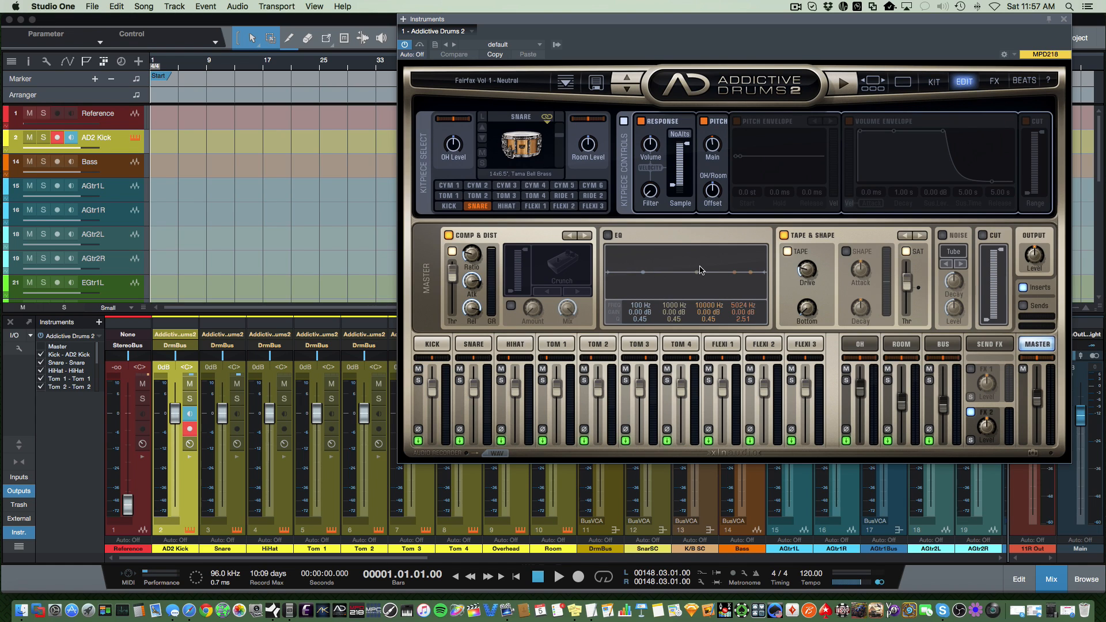
{"action": "mouse_move", "coordinate": [895, 388]}
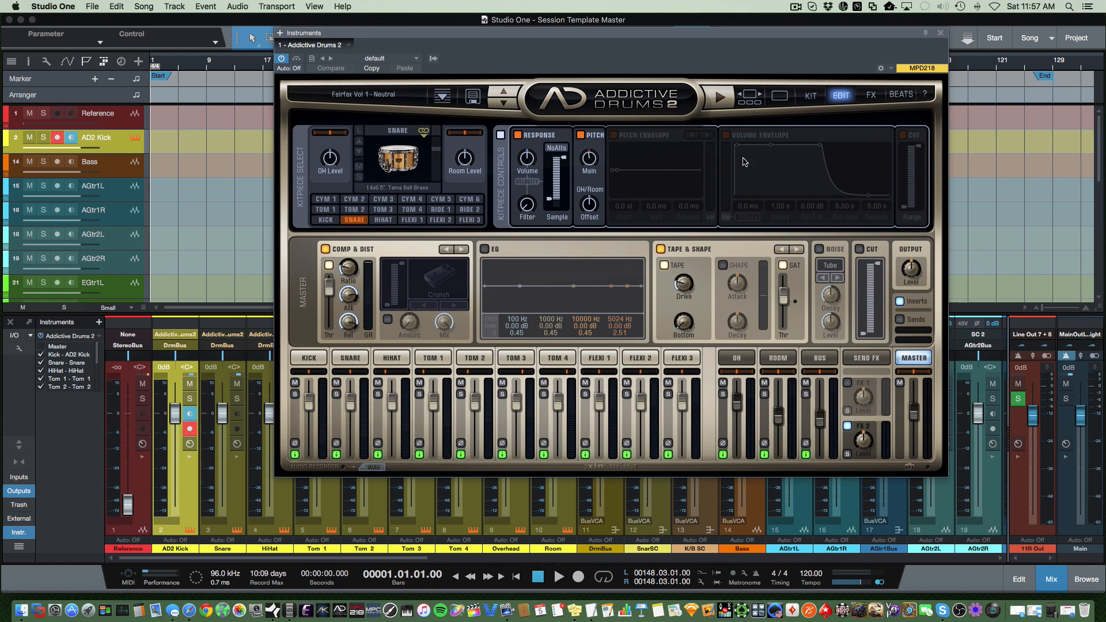
{"action": "mouse_move", "coordinate": [925, 58]}
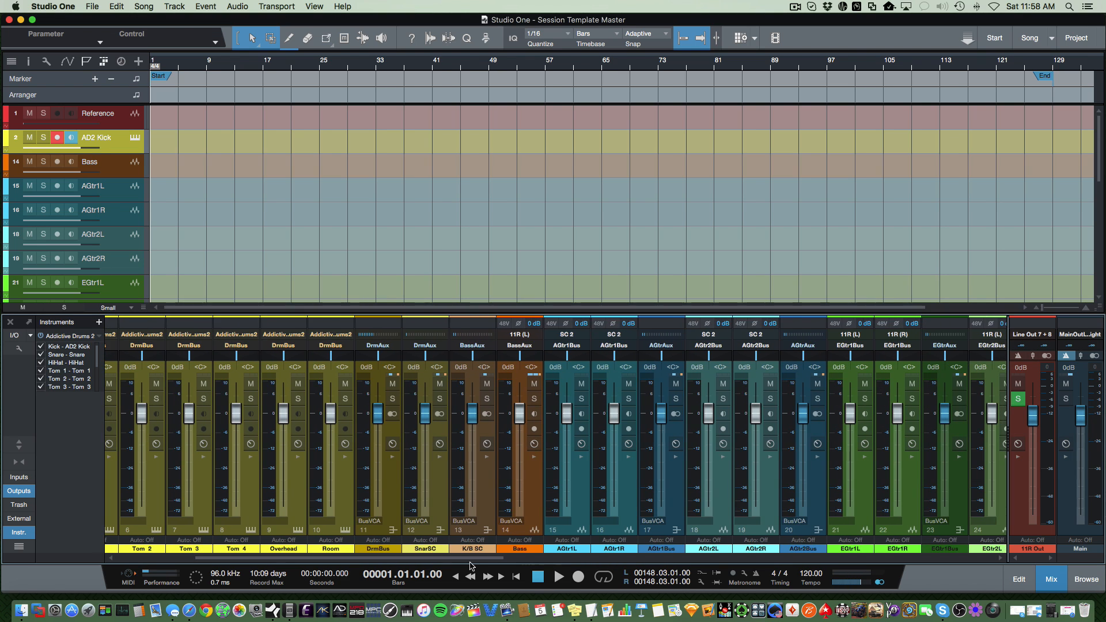
{"action": "mouse_move", "coordinate": [427, 557]}
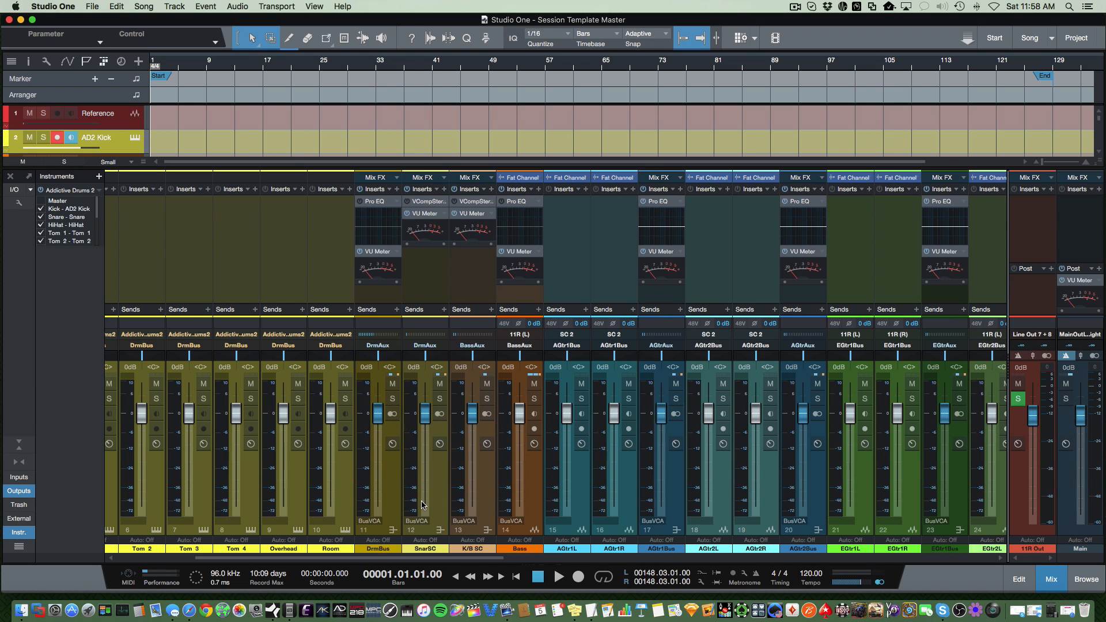
{"action": "mouse_move", "coordinate": [421, 505]}
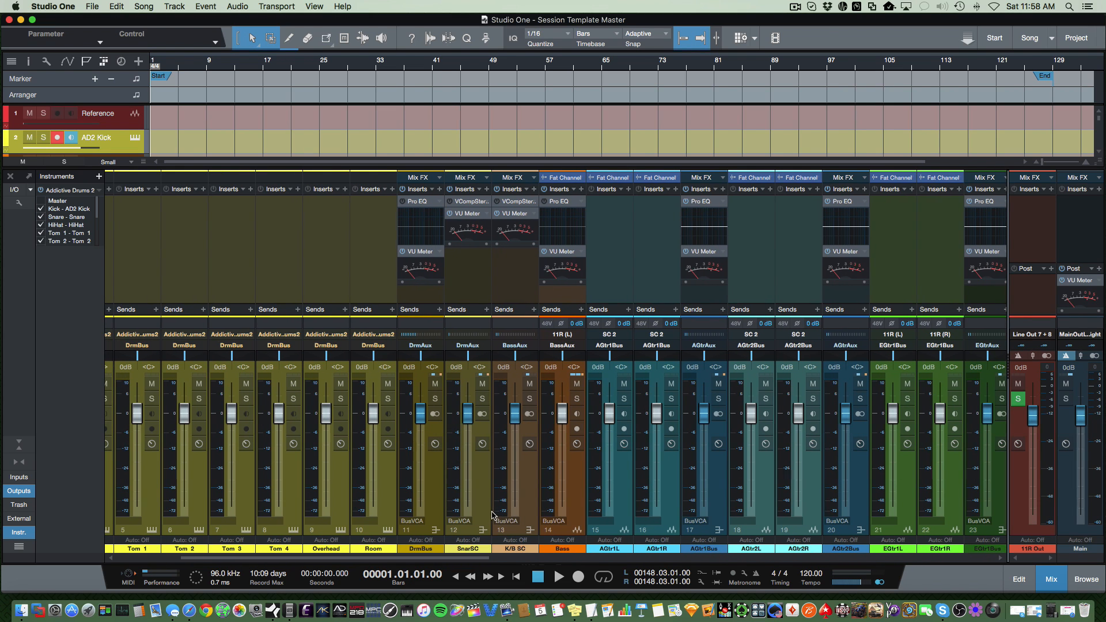
{"action": "mouse_move", "coordinate": [453, 496]}
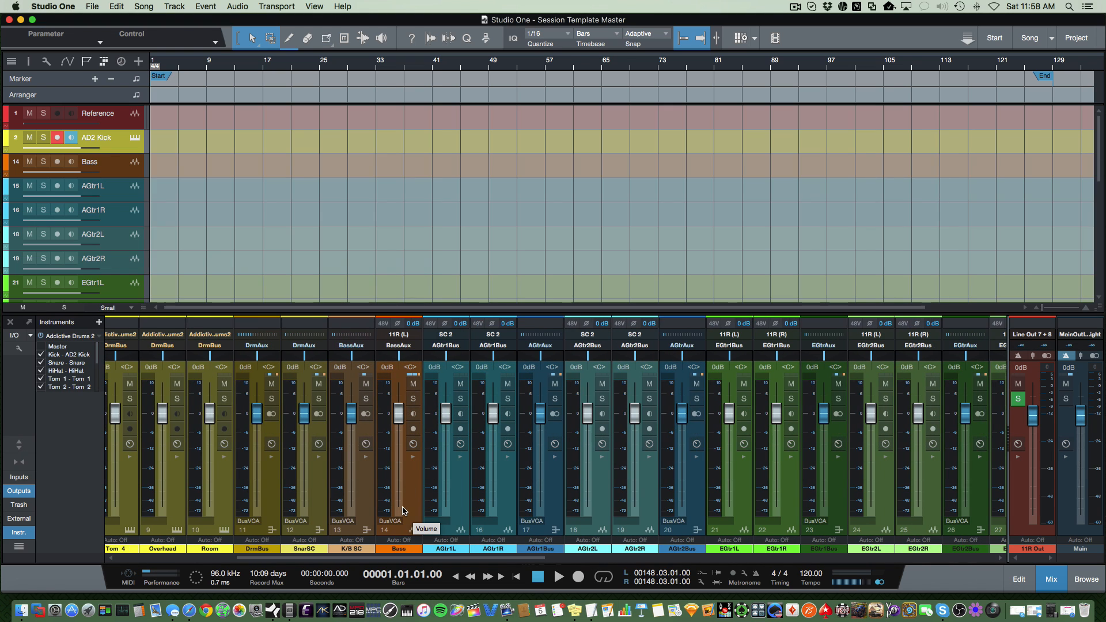
{"action": "mouse_move", "coordinate": [694, 505]}
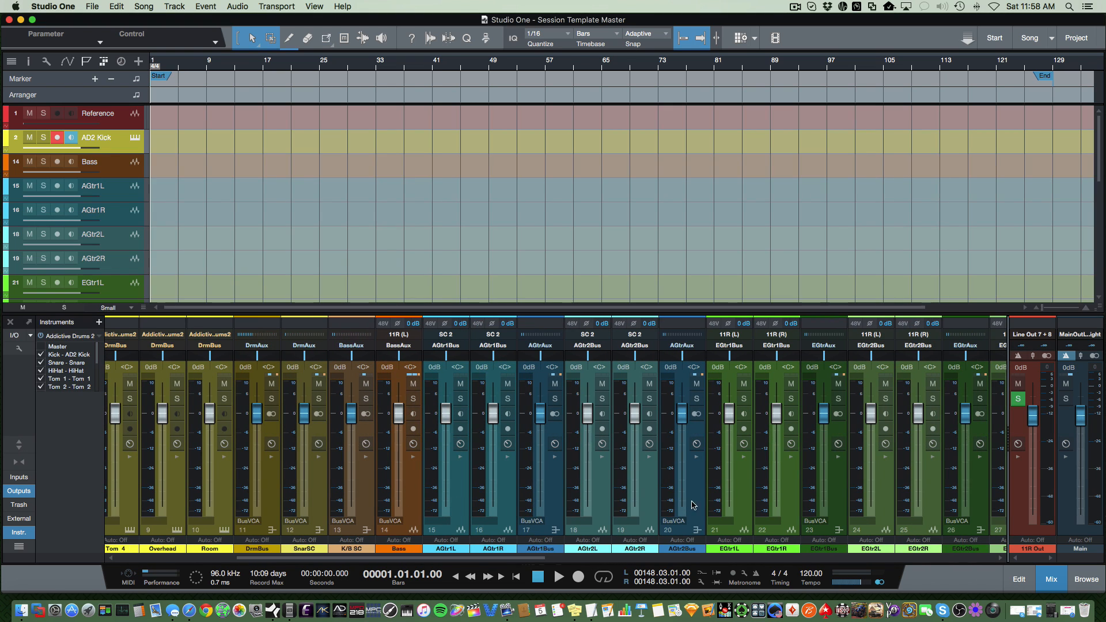
{"action": "mouse_move", "coordinate": [476, 524]}
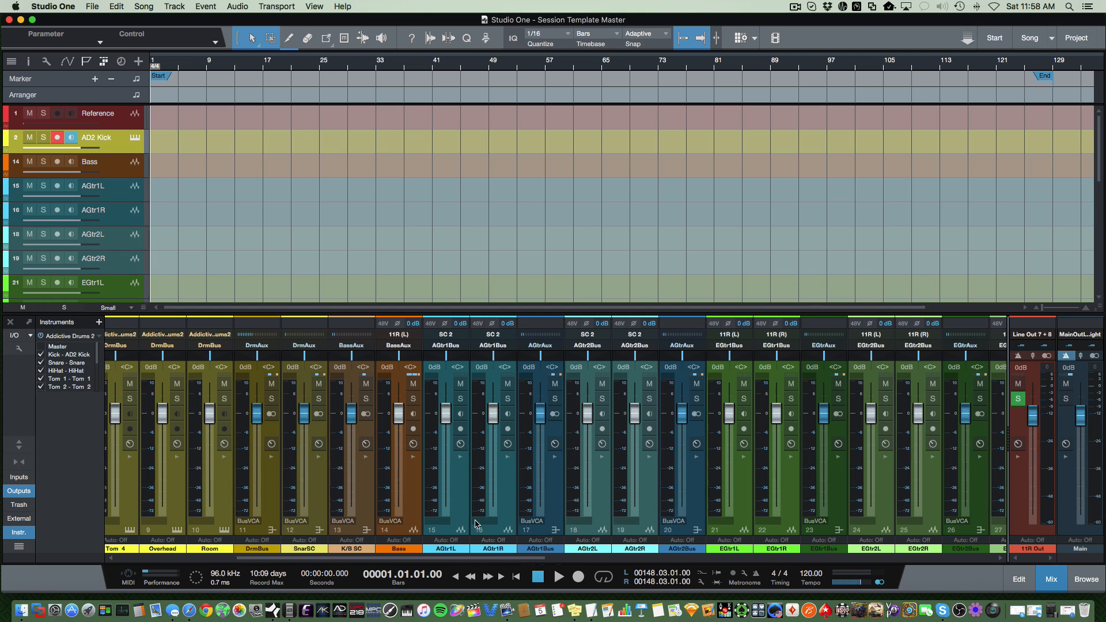
{"action": "mouse_move", "coordinate": [555, 514]}
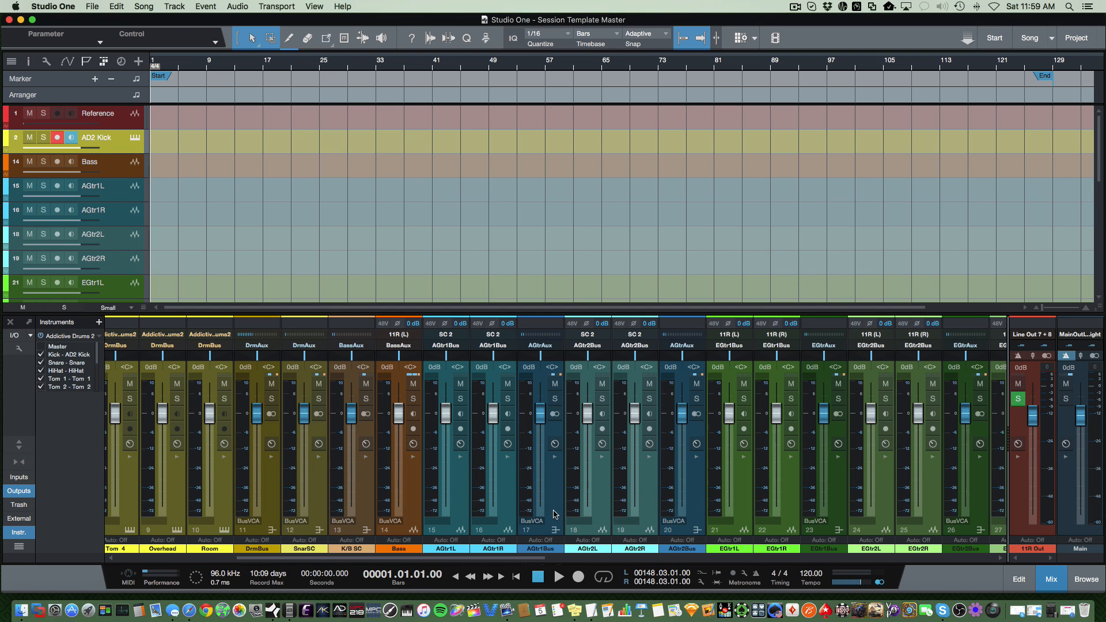
{"action": "mouse_move", "coordinate": [680, 518]}
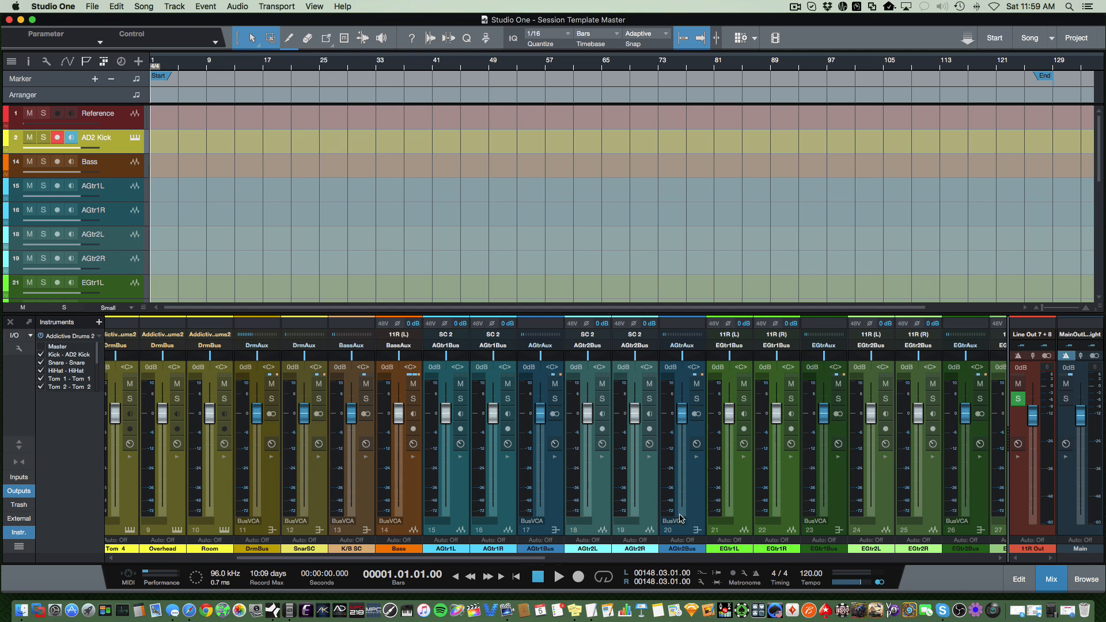
{"action": "mouse_move", "coordinate": [681, 515]}
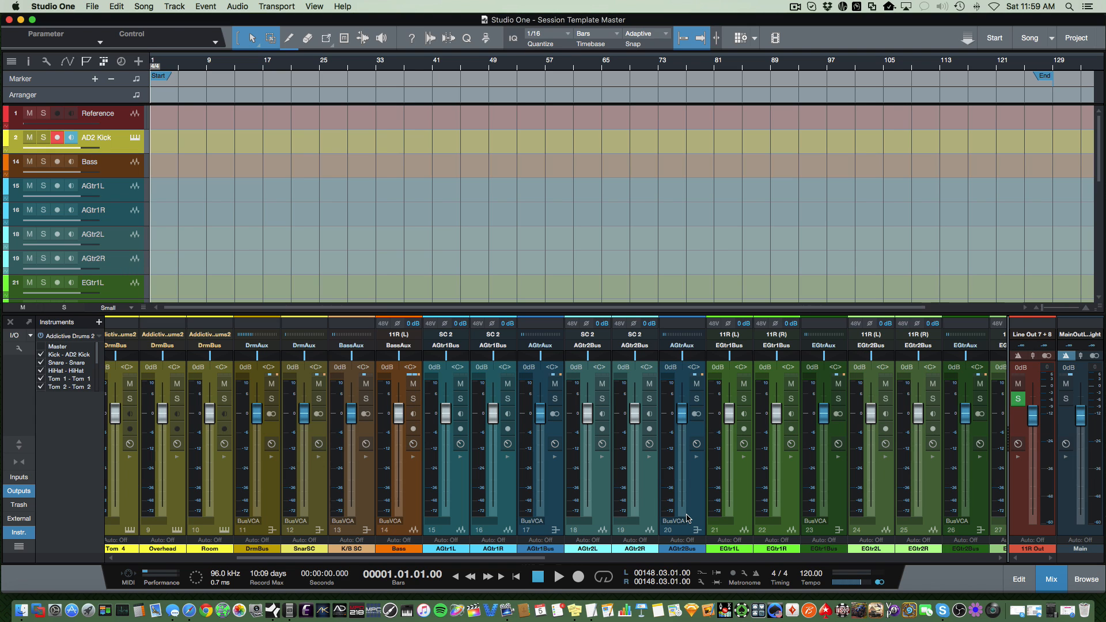
{"action": "mouse_move", "coordinate": [529, 526]}
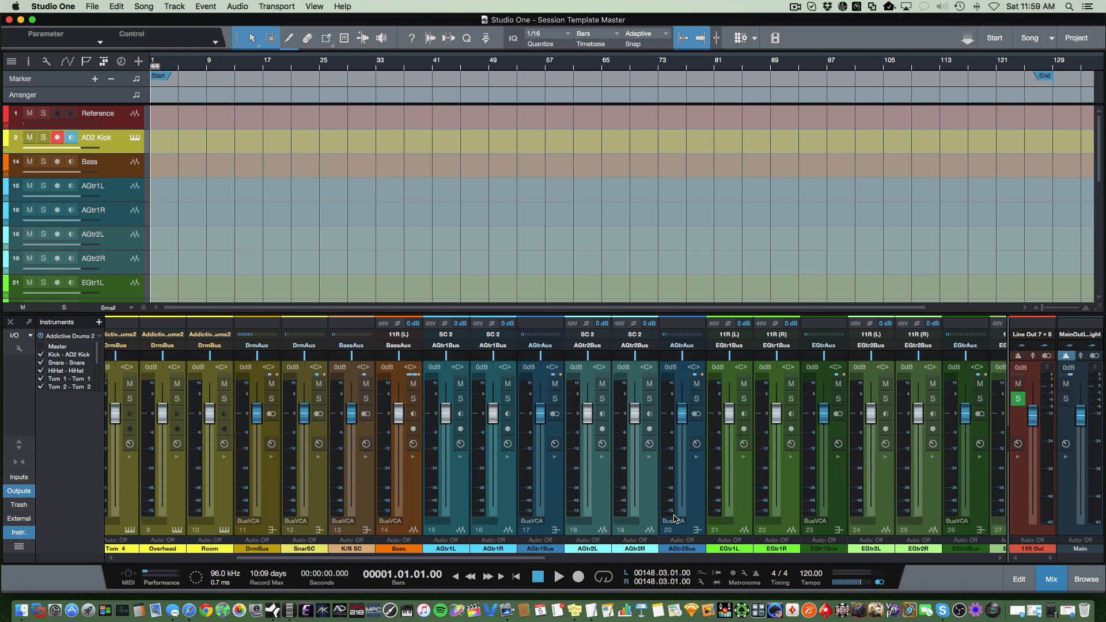
{"action": "mouse_move", "coordinate": [530, 552]}
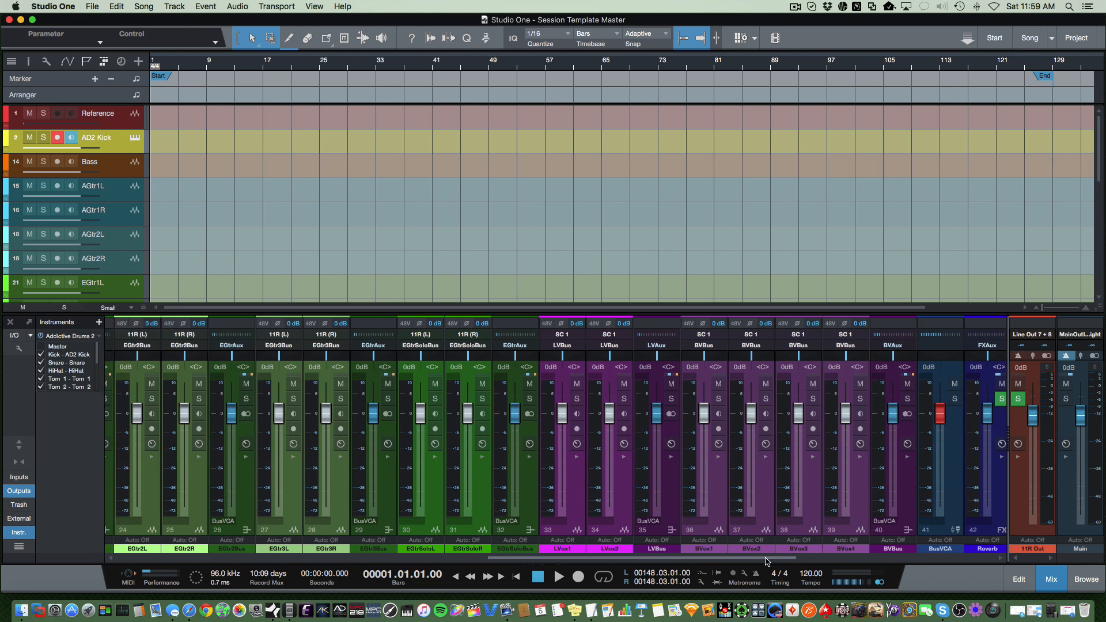
{"action": "scroll", "scroll_direction": "right", "scroll_amount": 3}
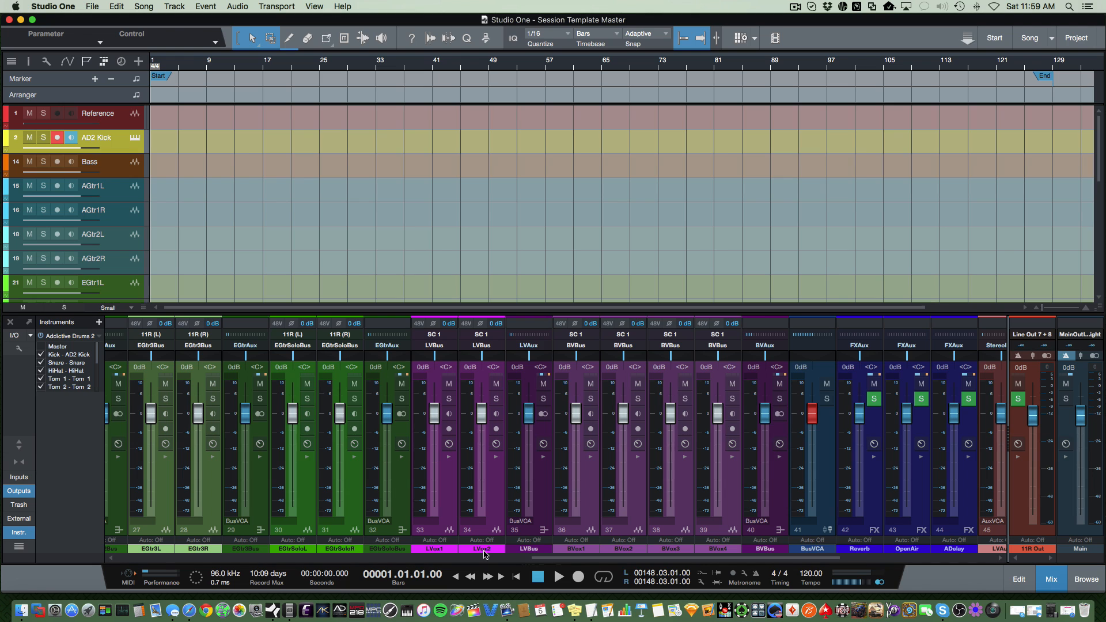
{"action": "mouse_move", "coordinate": [522, 503]}
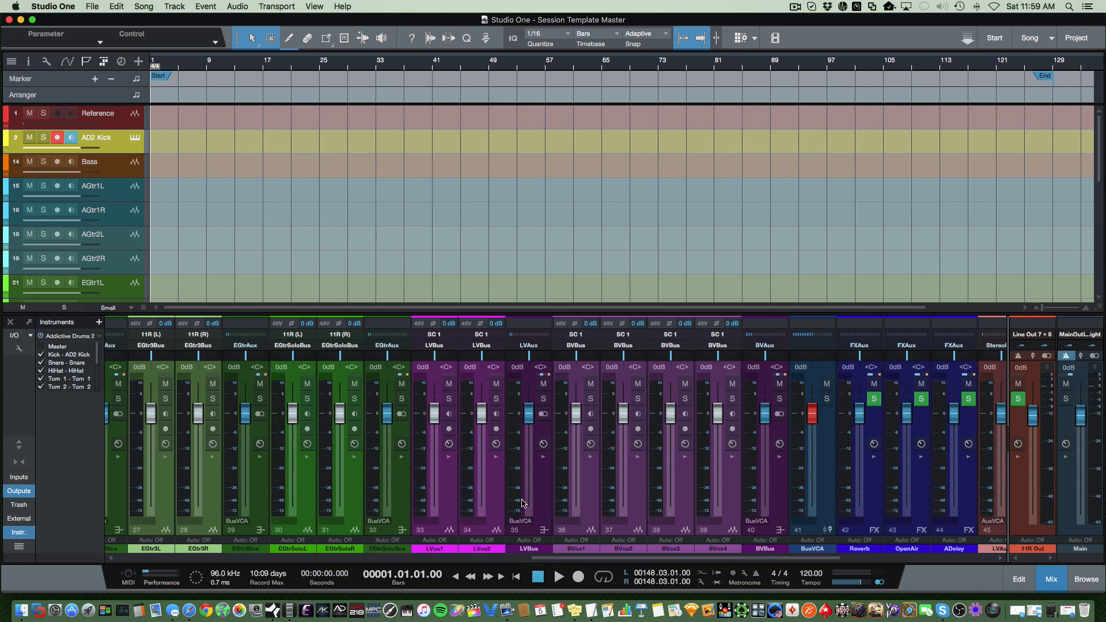
{"action": "mouse_move", "coordinate": [655, 514]}
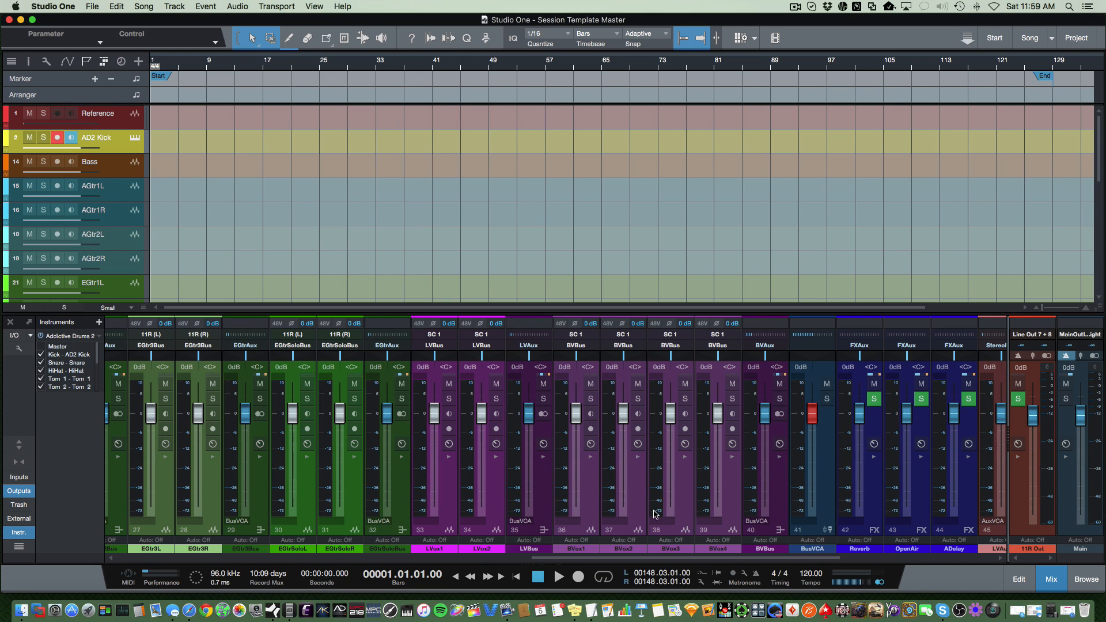
{"action": "mouse_move", "coordinate": [772, 487]}
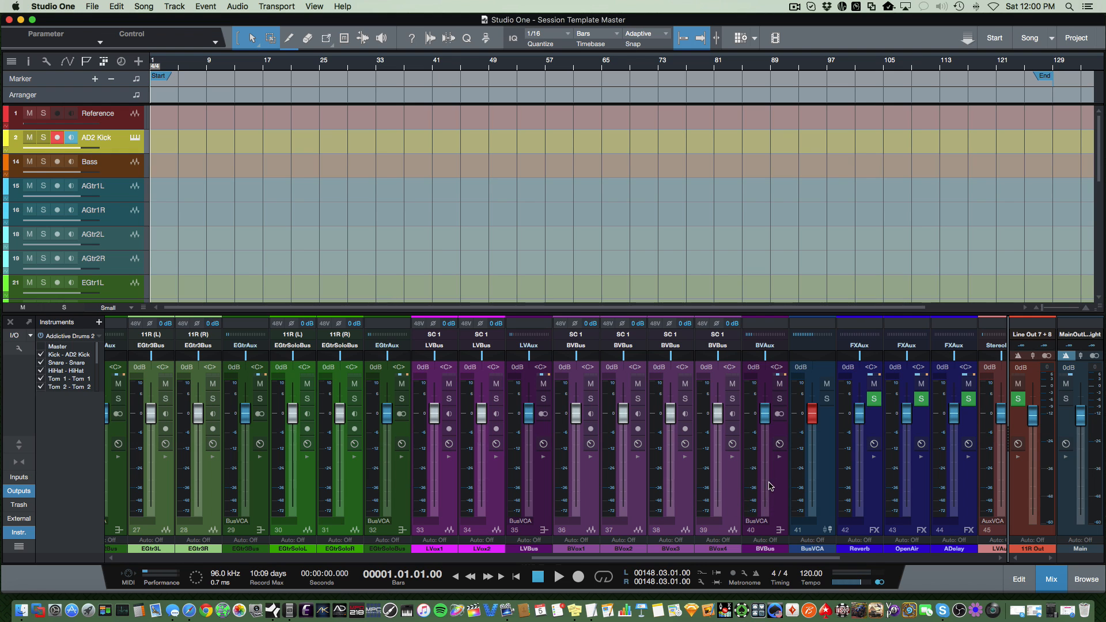
{"action": "mouse_move", "coordinate": [773, 508]}
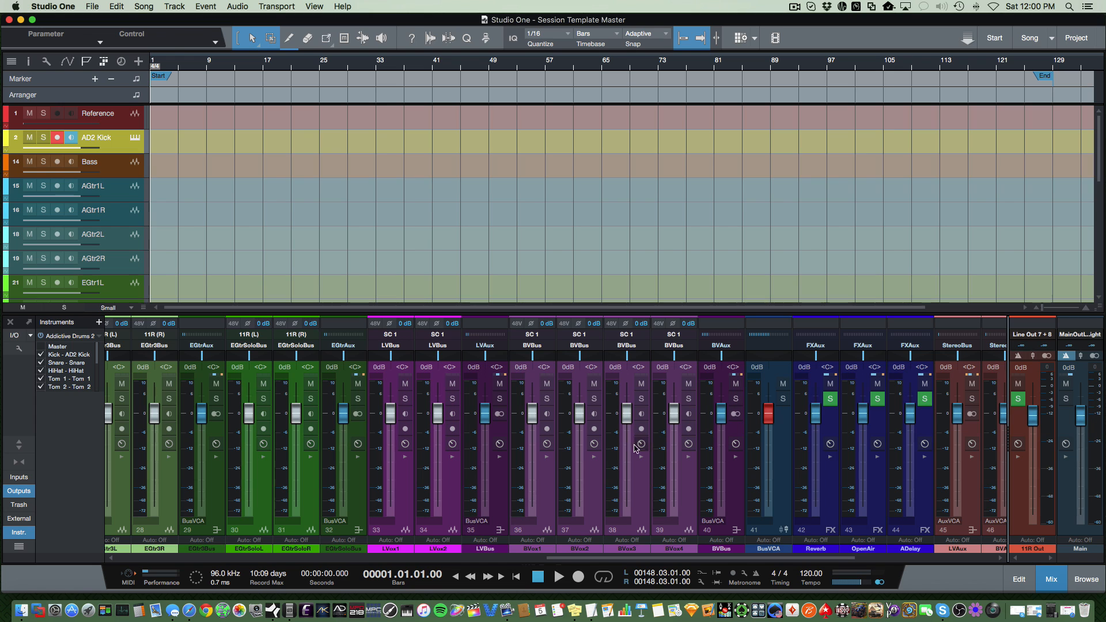
{"action": "left_click_drag", "start_coordinate": [768, 410], "coordinate": [768, 452]}
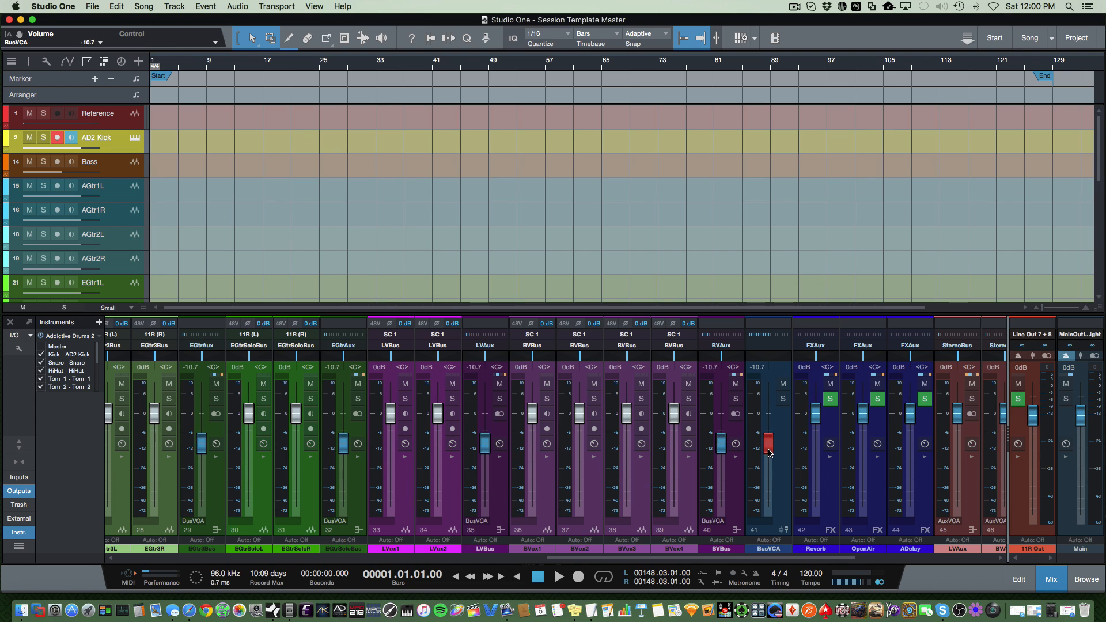
{"action": "left_click_drag", "start_coordinate": [769, 451], "coordinate": [769, 435]}
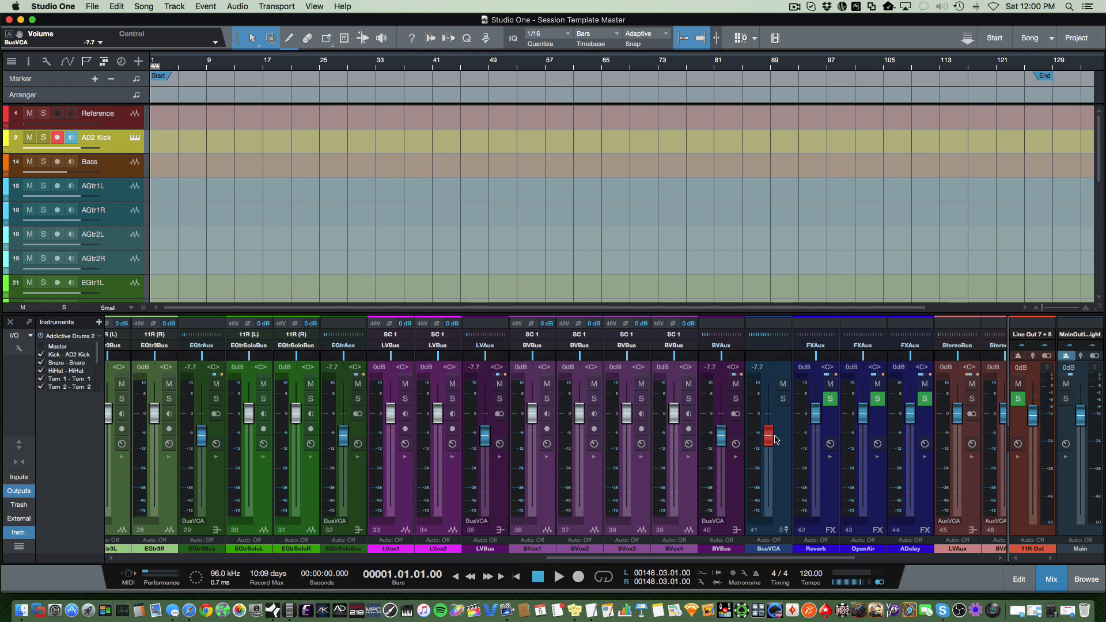
{"action": "left_click_drag", "start_coordinate": [769, 433], "coordinate": [769, 412]}
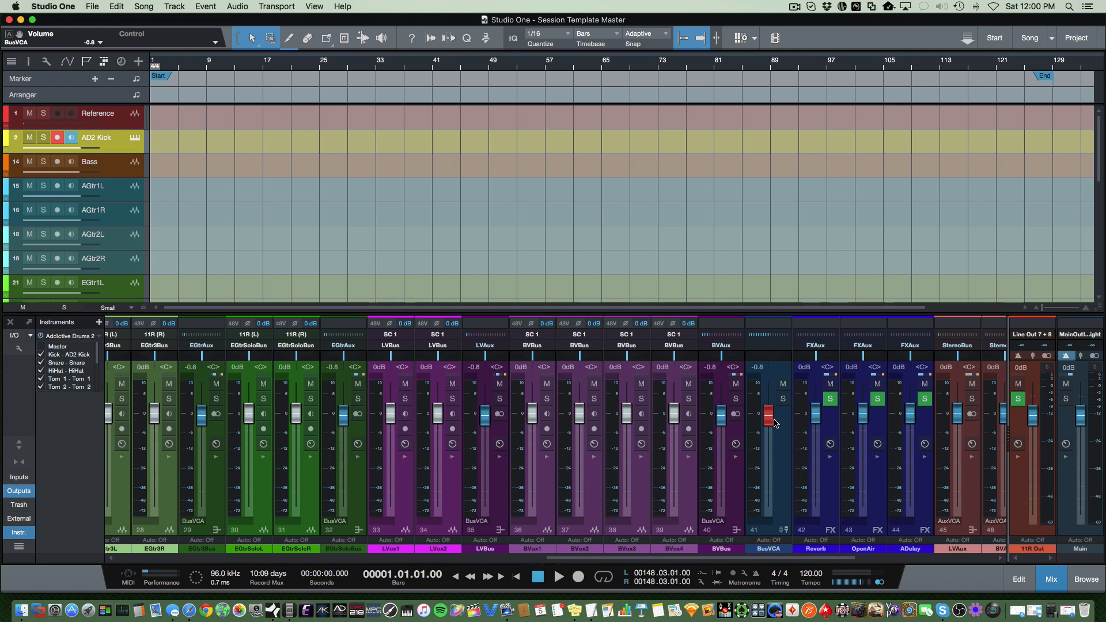
{"action": "left_click_drag", "start_coordinate": [768, 415], "coordinate": [768, 423]}
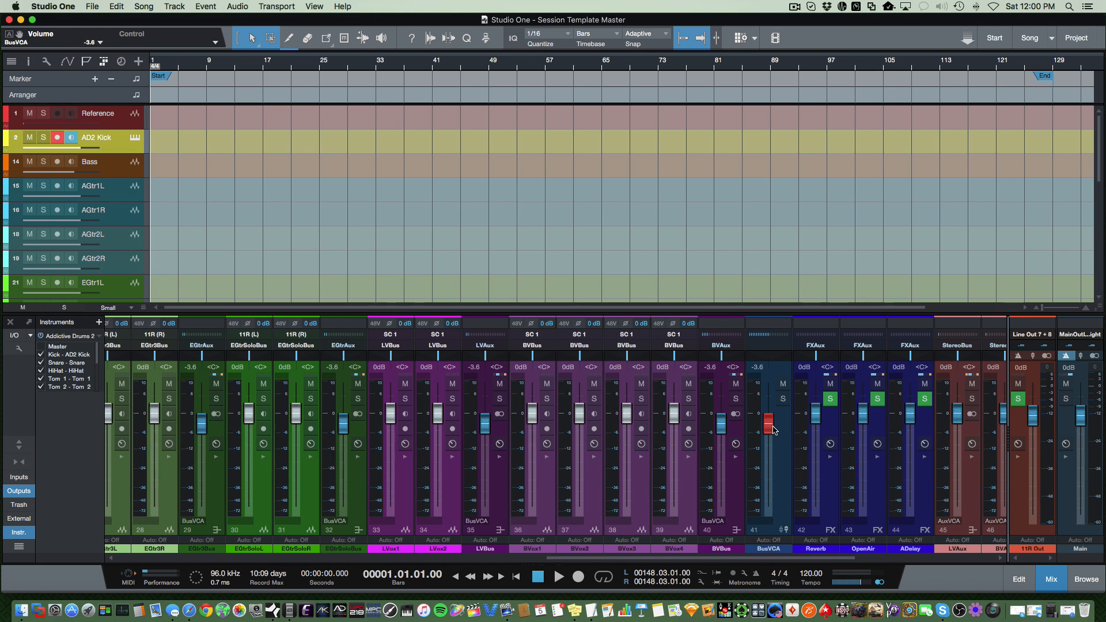
{"action": "left_click_drag", "start_coordinate": [767, 429], "coordinate": [768, 419]}
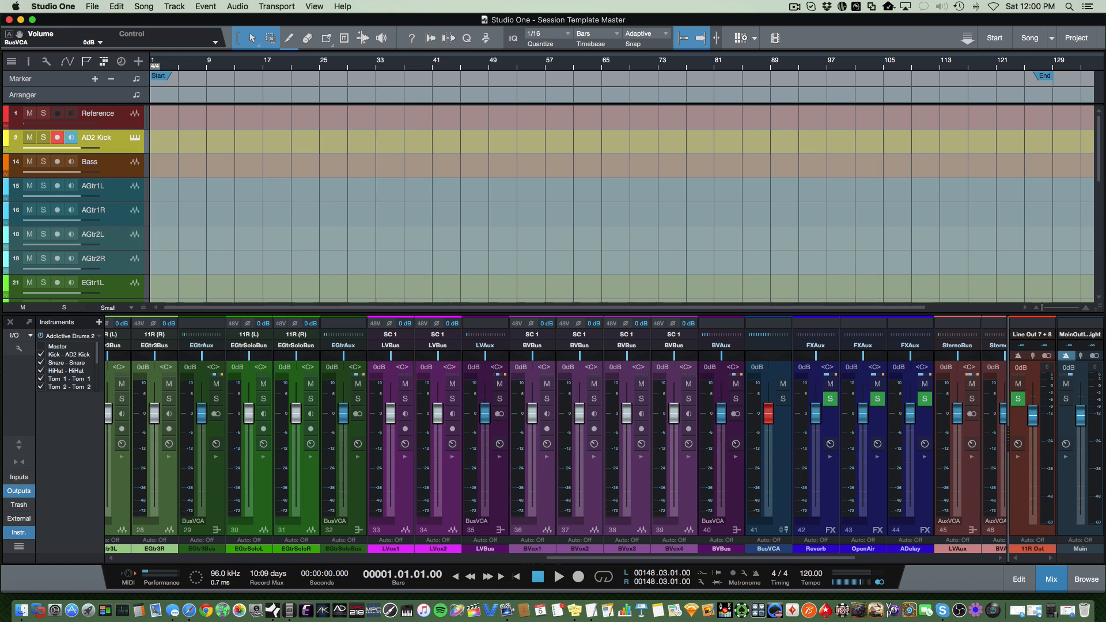
{"action": "mouse_move", "coordinate": [676, 567]}
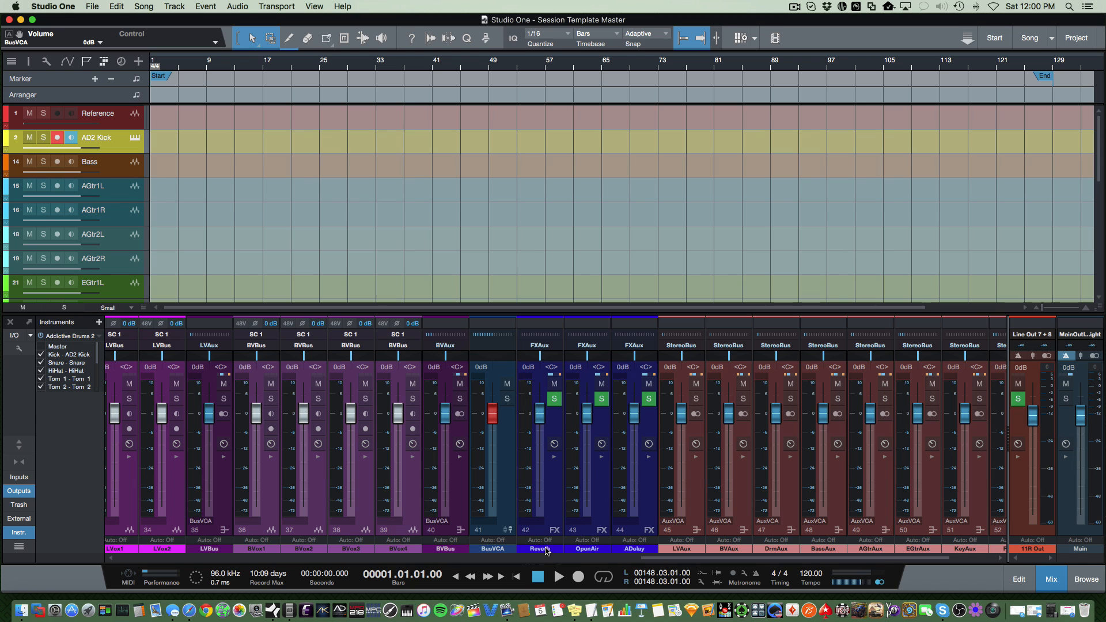
{"action": "mouse_move", "coordinate": [637, 549]}
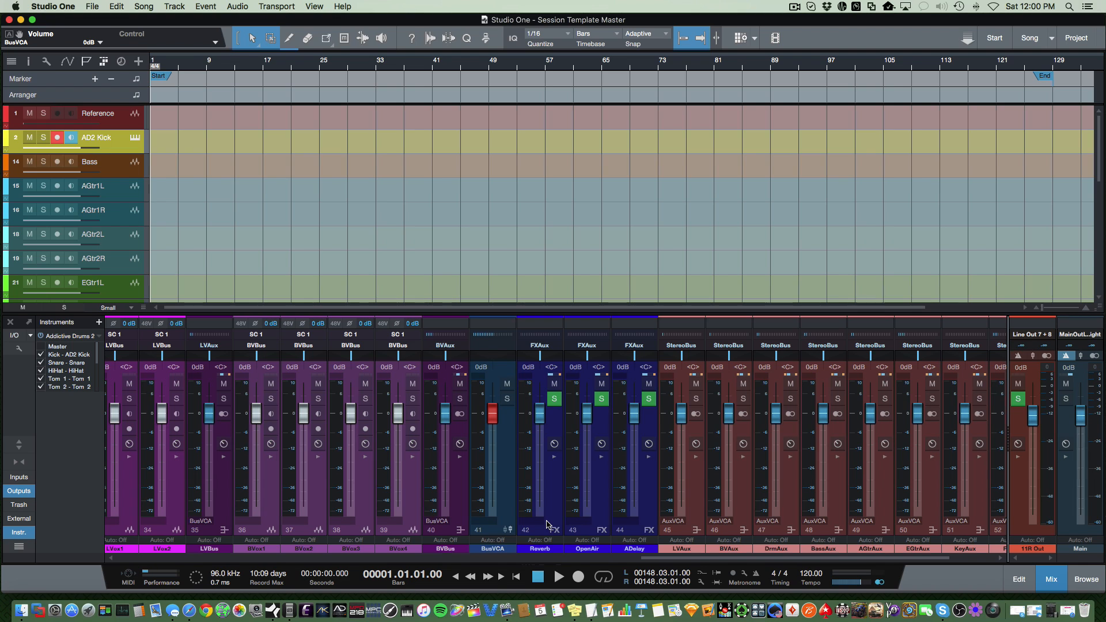
{"action": "mouse_move", "coordinate": [546, 526]}
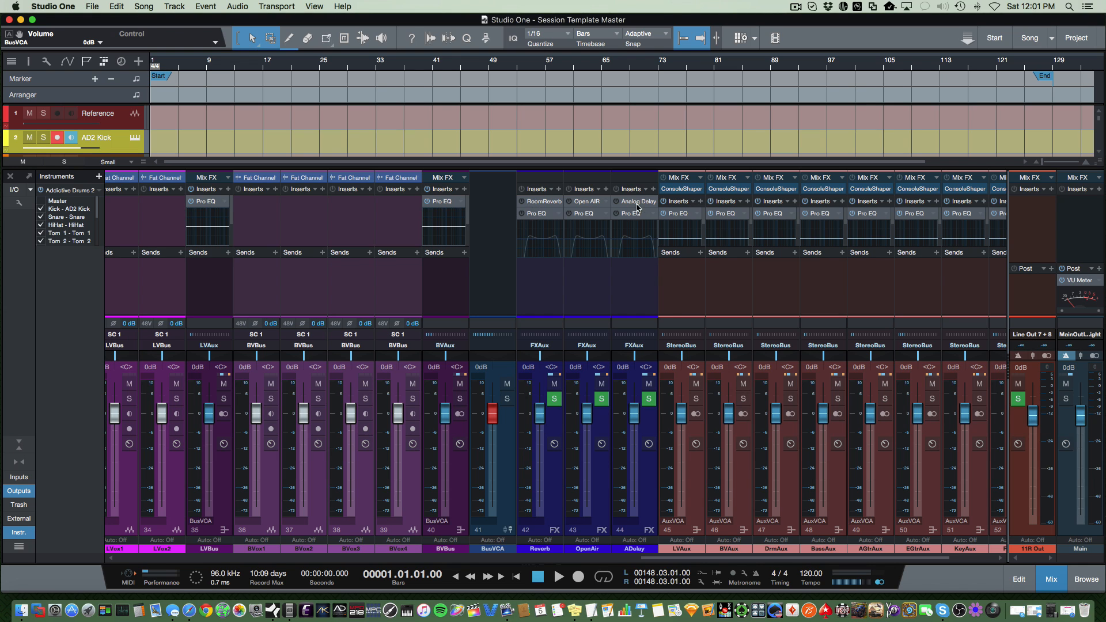
{"action": "mouse_move", "coordinate": [18, 451]}
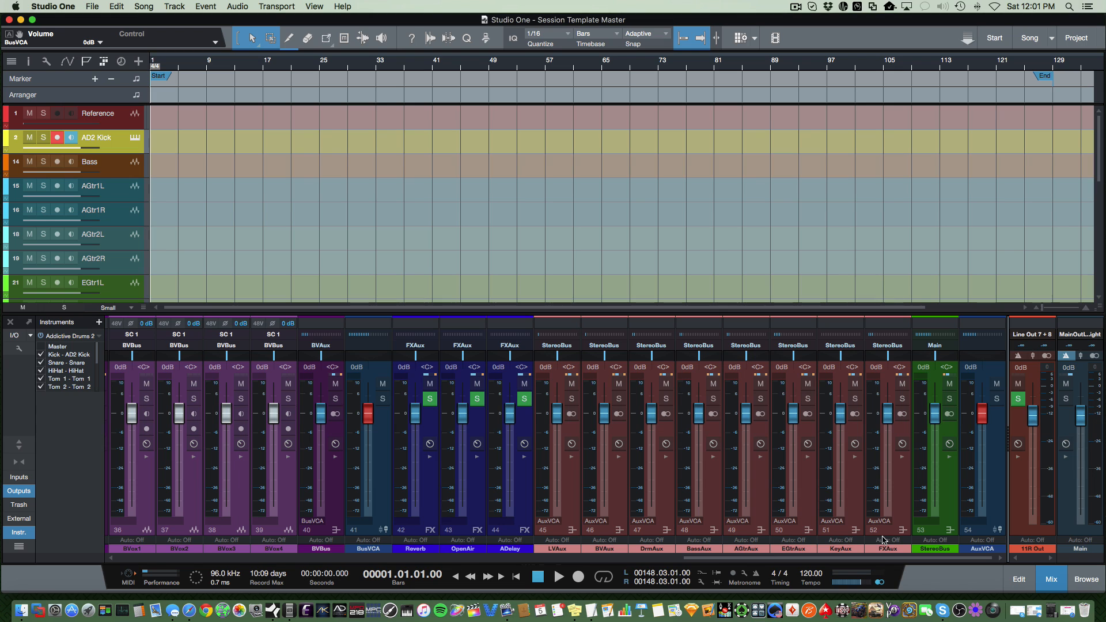
{"action": "mouse_move", "coordinate": [572, 529]}
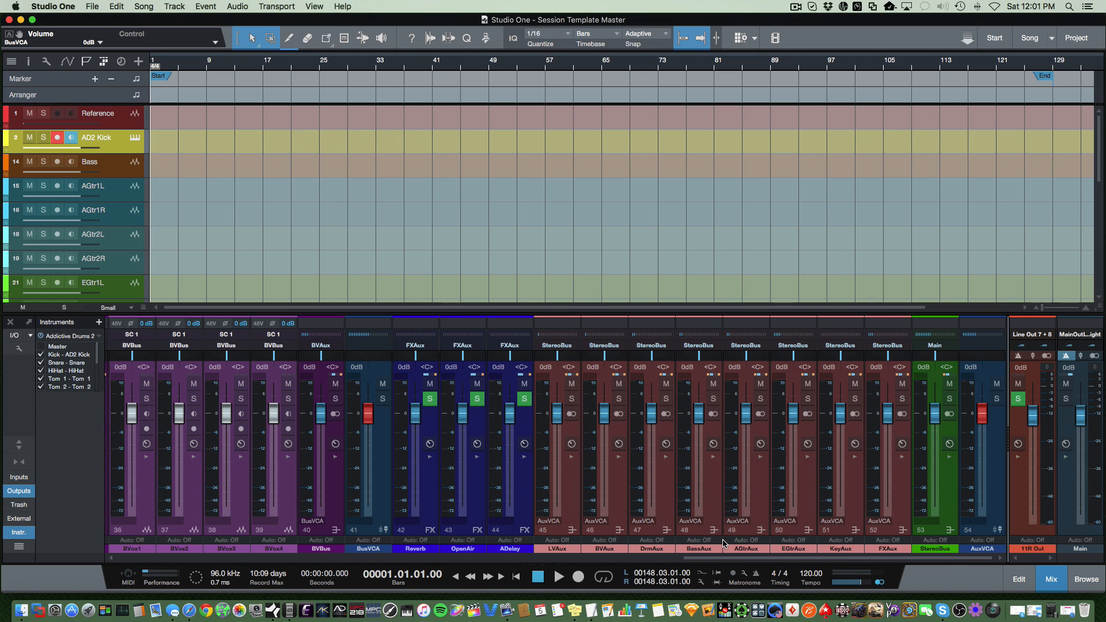
{"action": "mouse_move", "coordinate": [564, 518]}
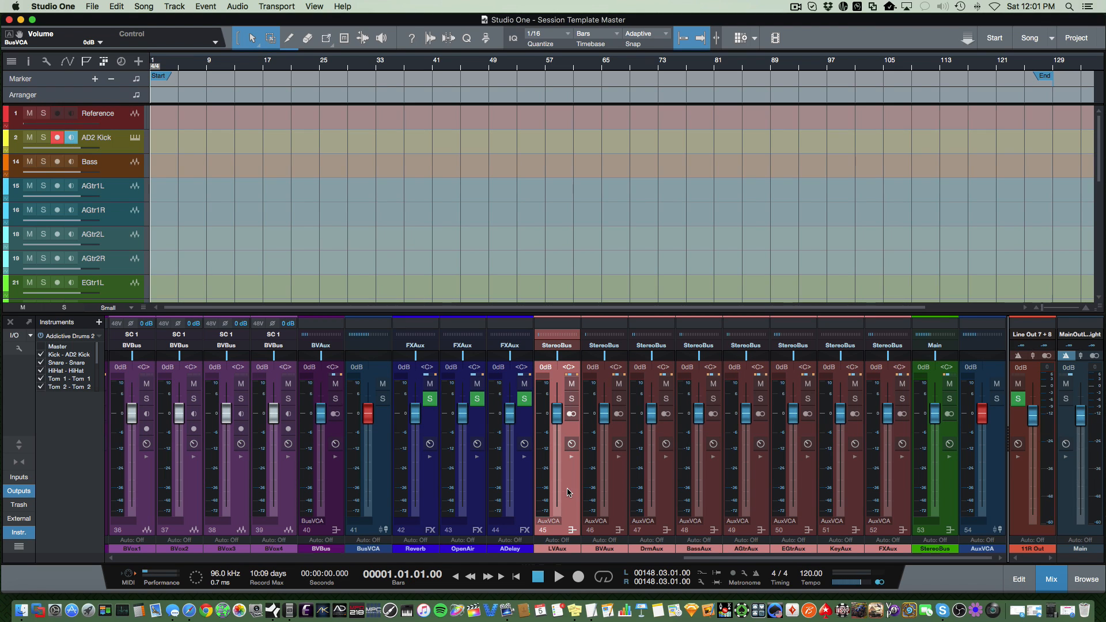
{"action": "mouse_move", "coordinate": [615, 497]}
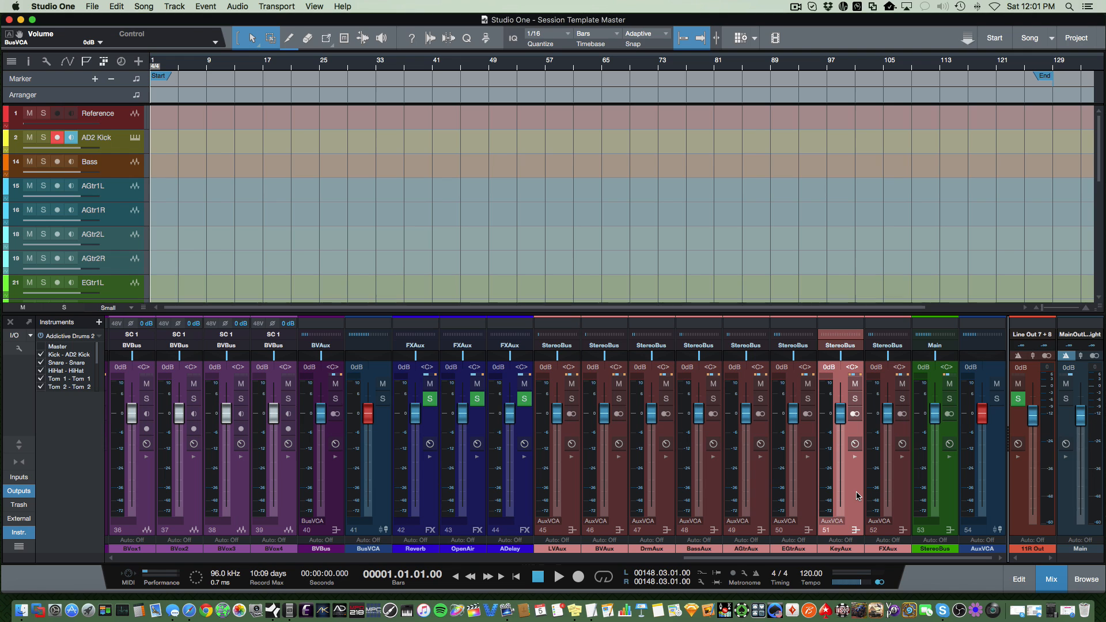
{"action": "mouse_move", "coordinate": [899, 492]}
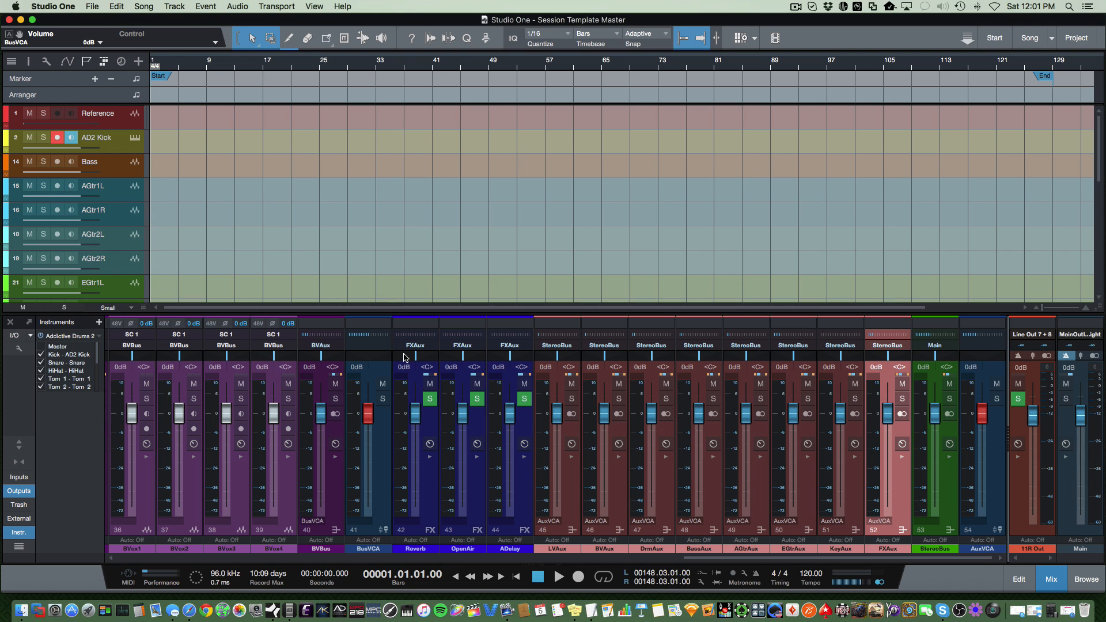
Step: Reveal each channel's inserts: ConsoleShaper, Pro EQ and VU meters on aux buses, Ozone on StereoBus
{"action": "left_click", "coordinate": [416, 344]}
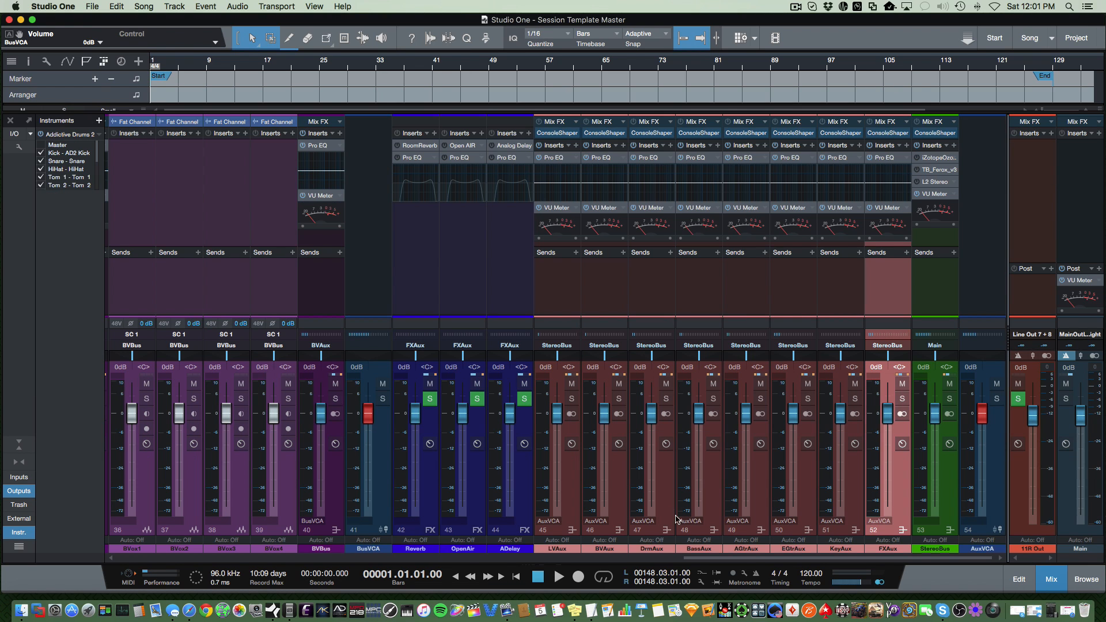
{"action": "mouse_move", "coordinate": [740, 222]}
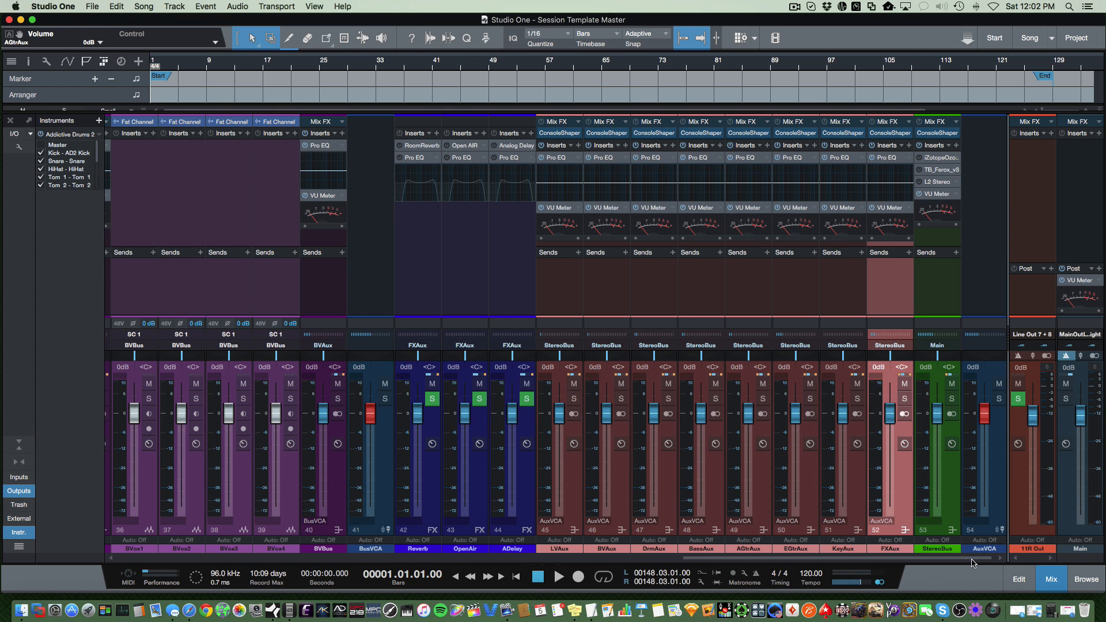
{"action": "mouse_move", "coordinate": [965, 536]}
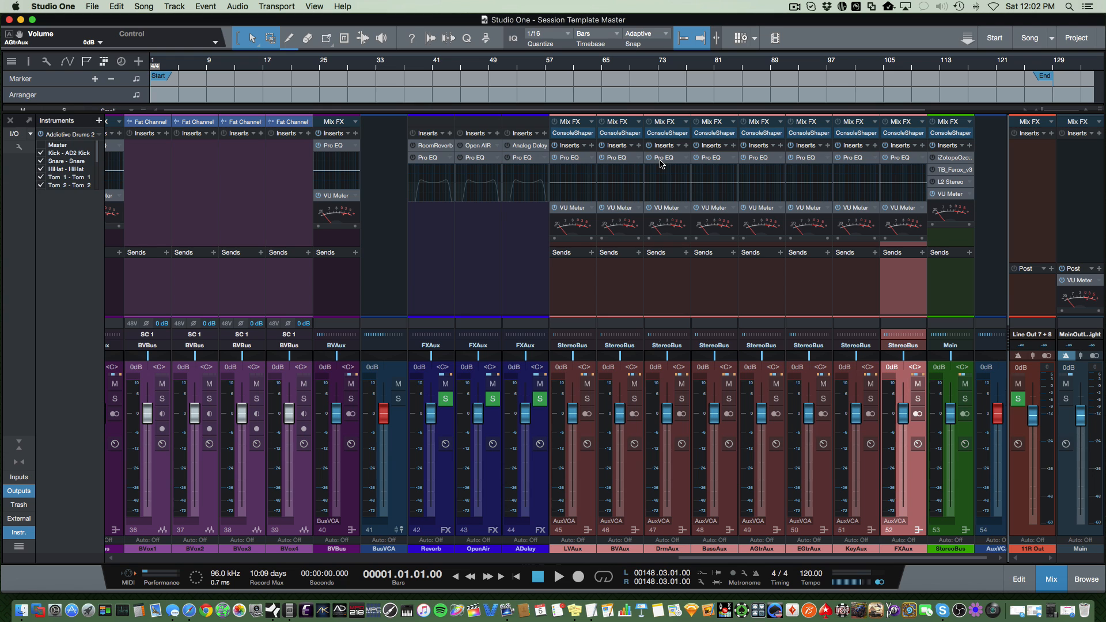
{"action": "mouse_move", "coordinate": [611, 164]}
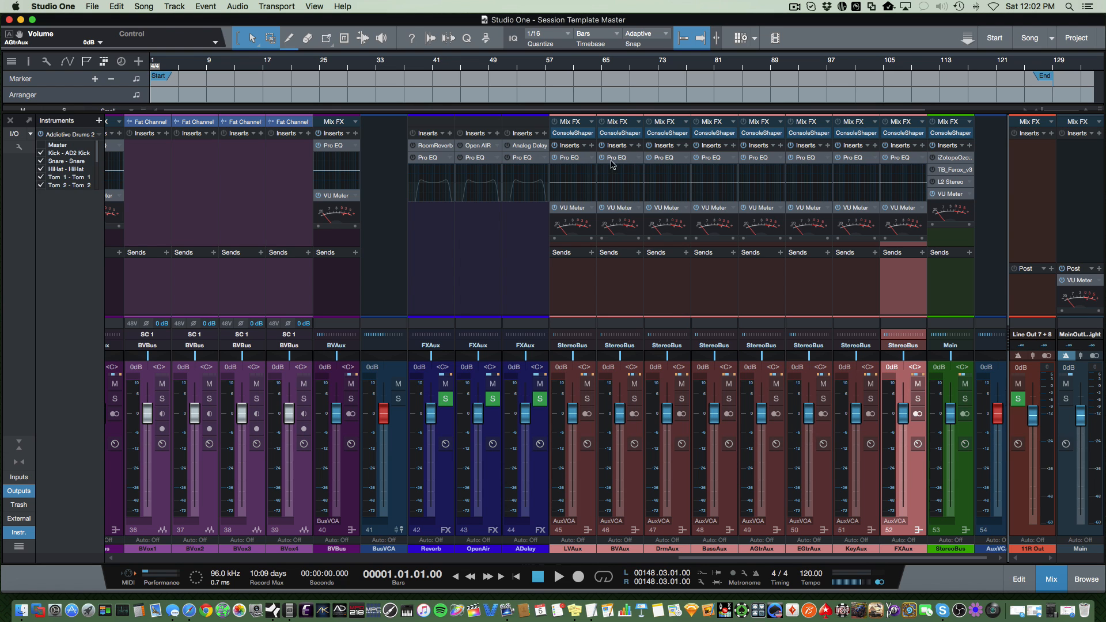
Step: Boost the LVAux Pro EQ mid band about 3.3 dB around 2.5 kHz
{"action": "left_click", "coordinate": [571, 158]}
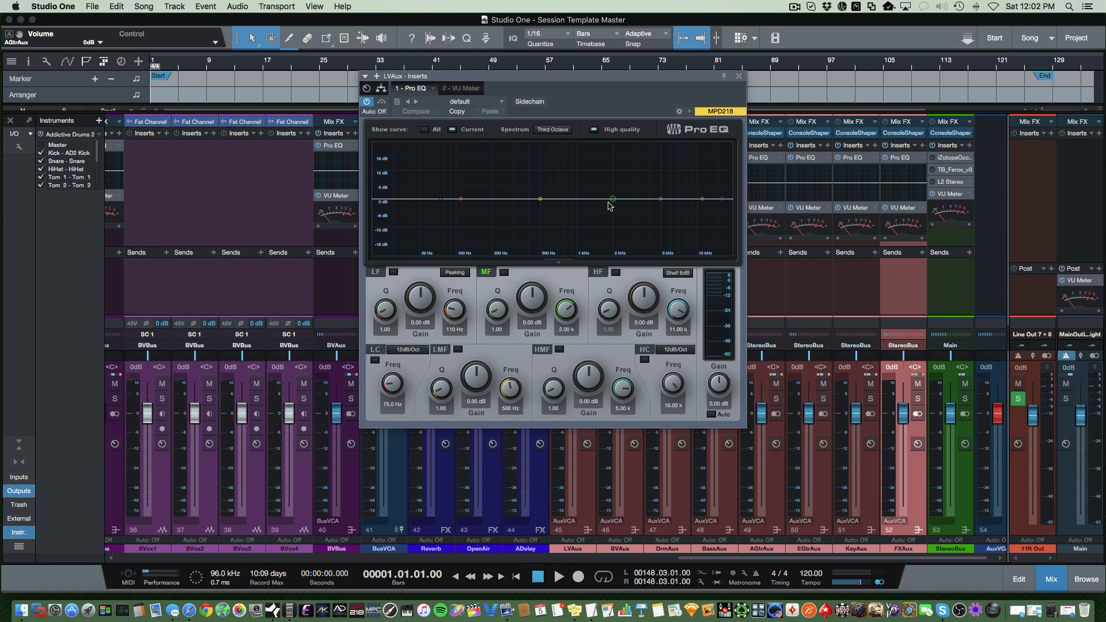
{"action": "left_click_drag", "start_coordinate": [612, 199], "coordinate": [625, 190]}
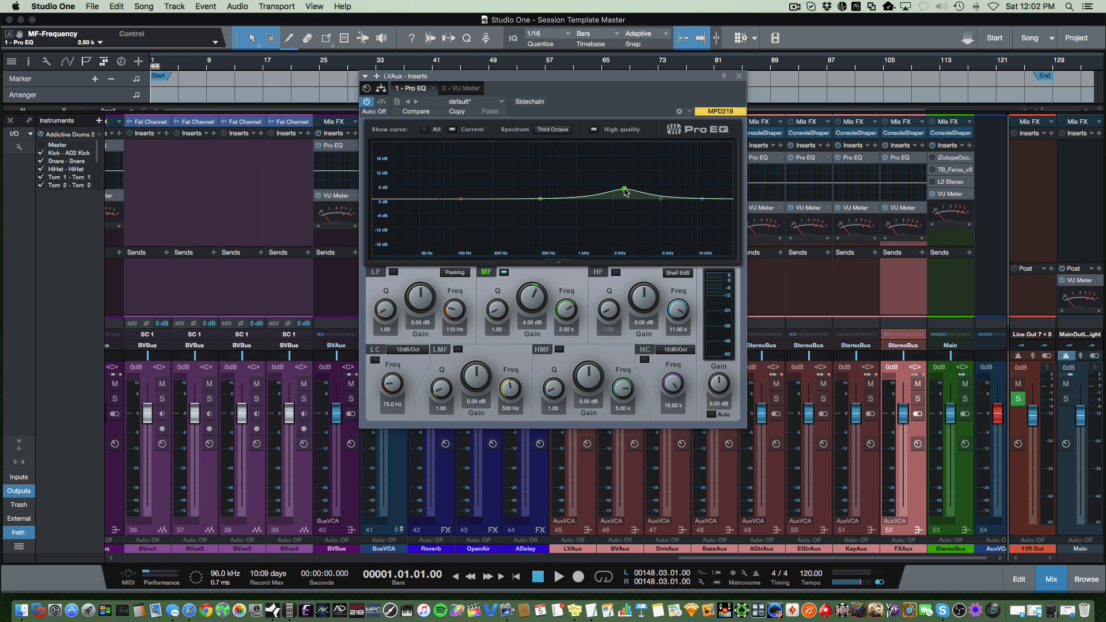
{"action": "left_click_drag", "start_coordinate": [624, 189], "coordinate": [622, 192]}
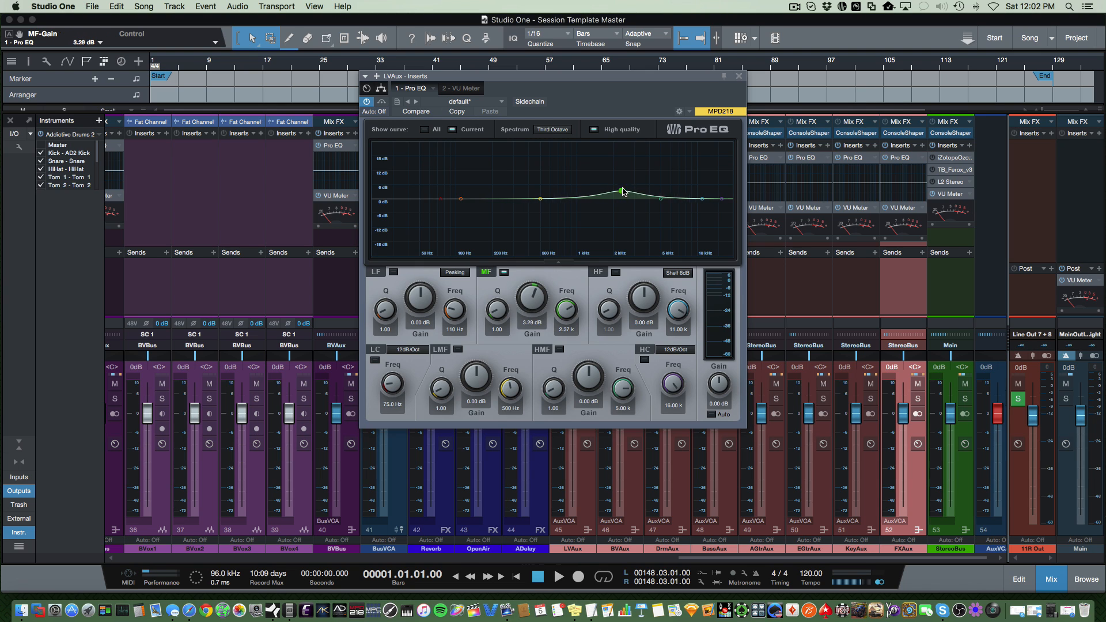
{"action": "left_click_drag", "start_coordinate": [623, 192], "coordinate": [623, 194]}
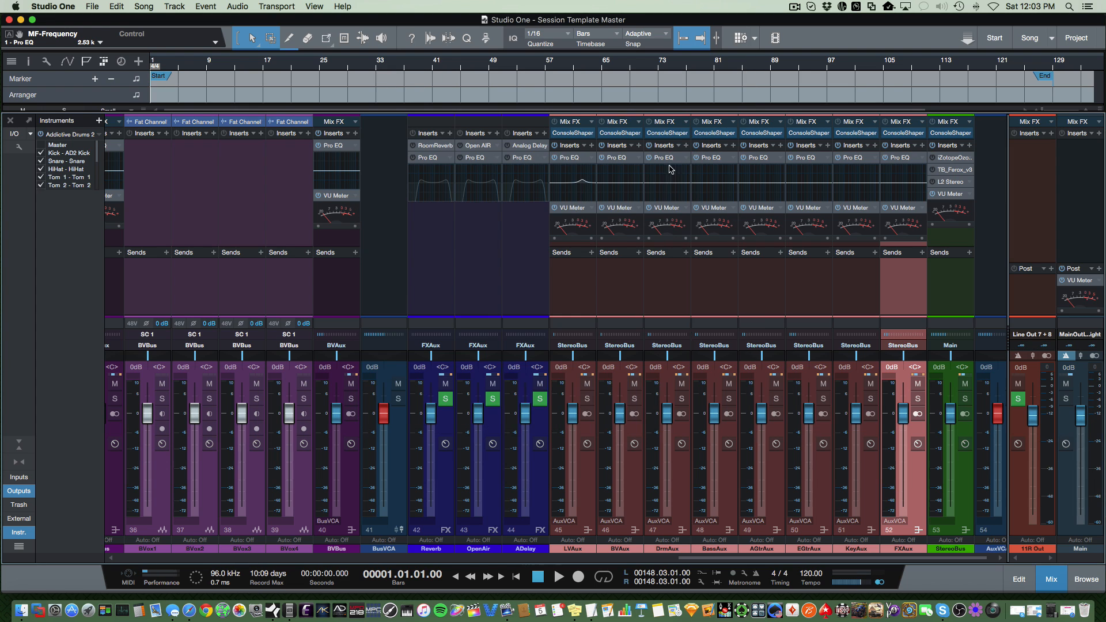
{"action": "mouse_move", "coordinate": [816, 166]}
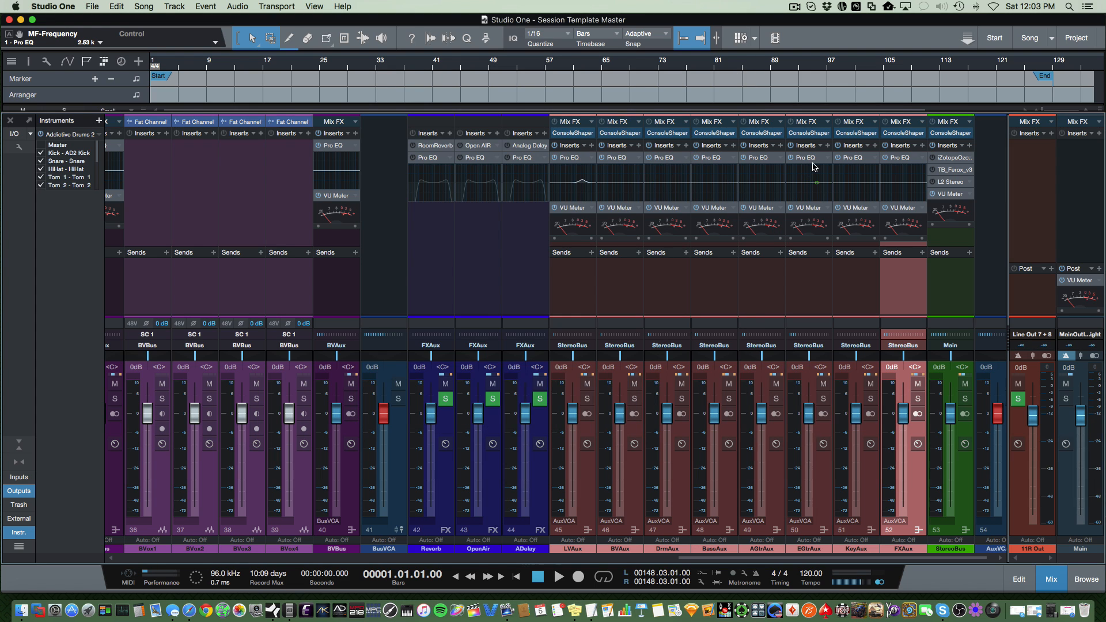
Step: Cut the EGtrAux Pro EQ mid band to about -1.65 dB and close the EQ
{"action": "left_click", "coordinate": [805, 158]}
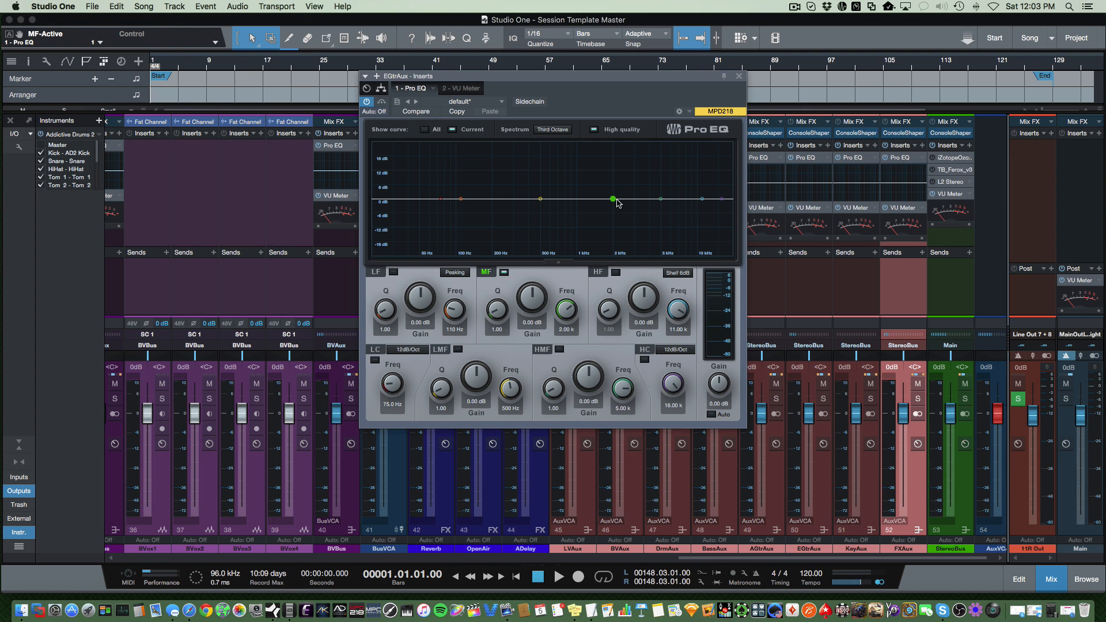
{"action": "left_click_drag", "start_coordinate": [612, 200], "coordinate": [627, 205]}
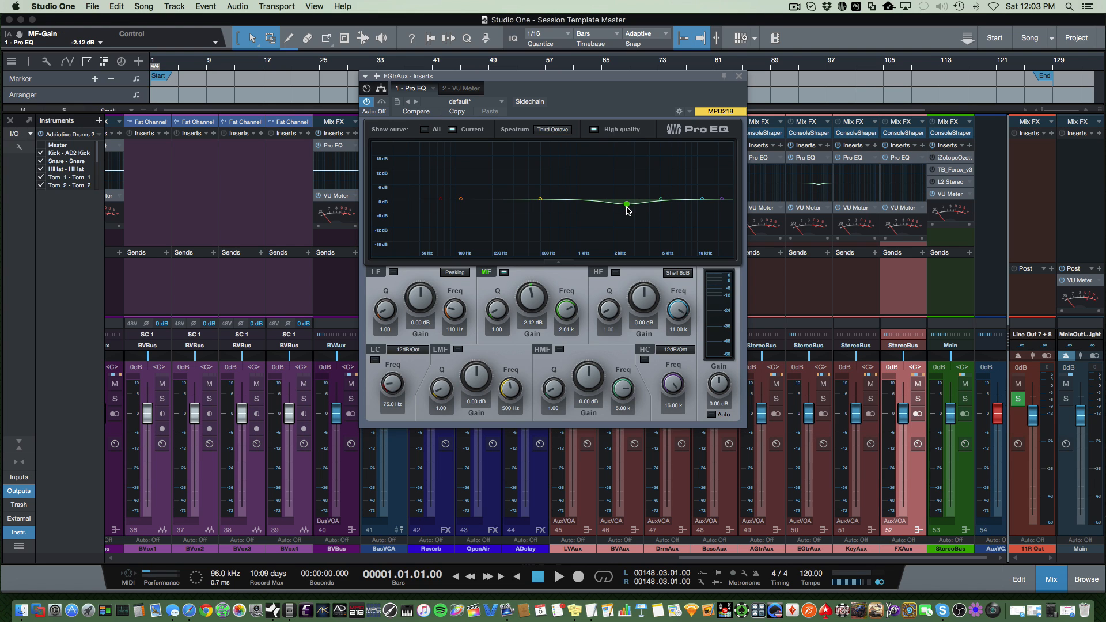
{"action": "left_click_drag", "start_coordinate": [626, 209], "coordinate": [625, 204]}
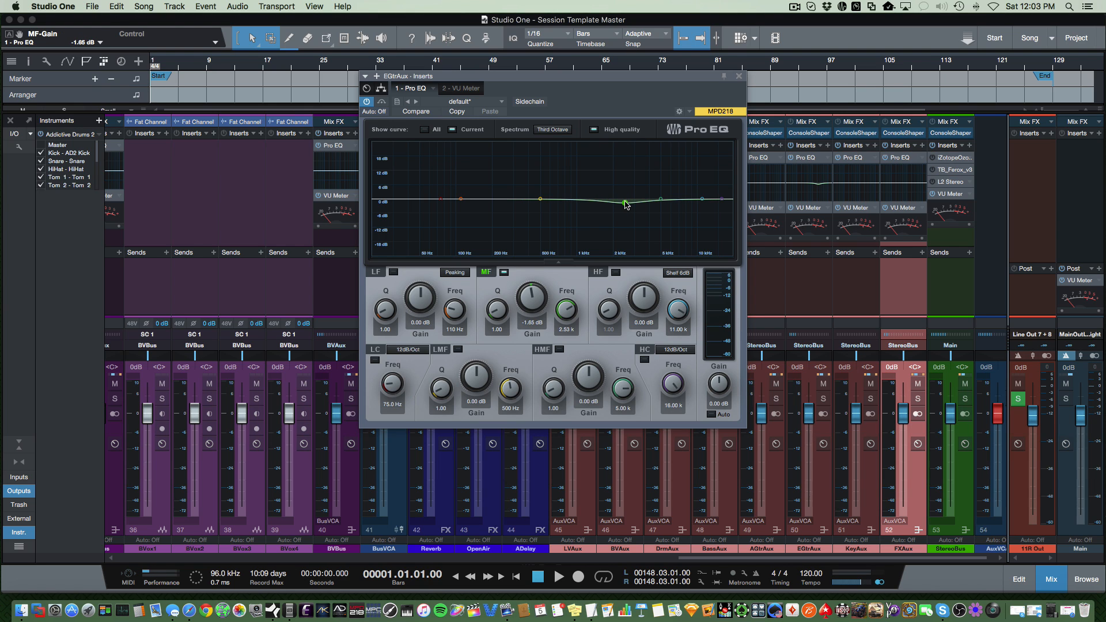
{"action": "left_click", "coordinate": [737, 76]}
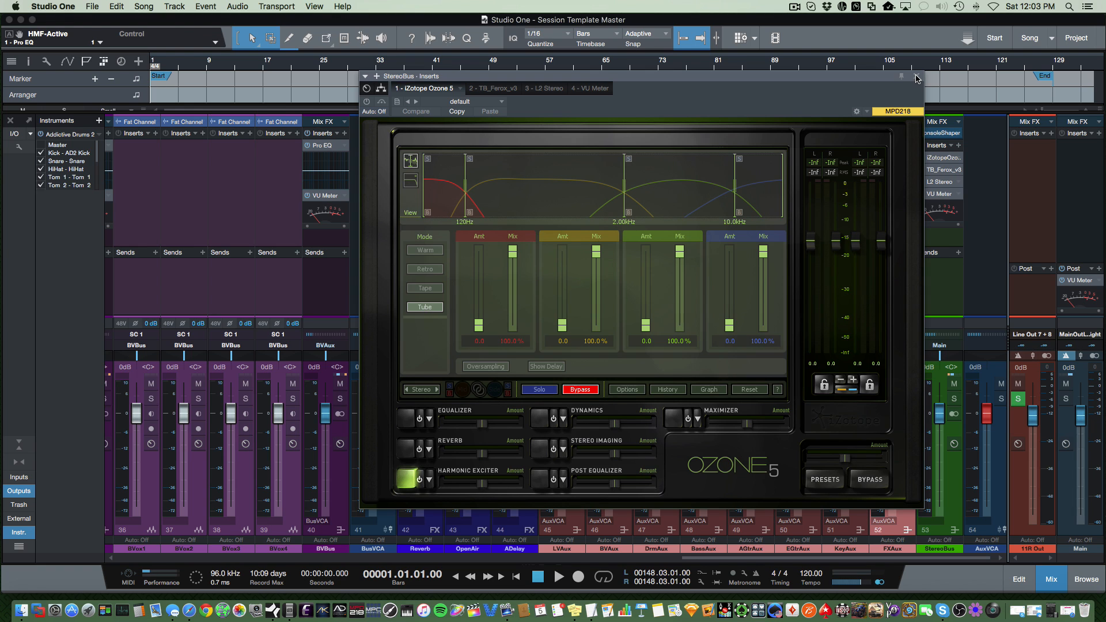
{"action": "mouse_move", "coordinate": [916, 79]}
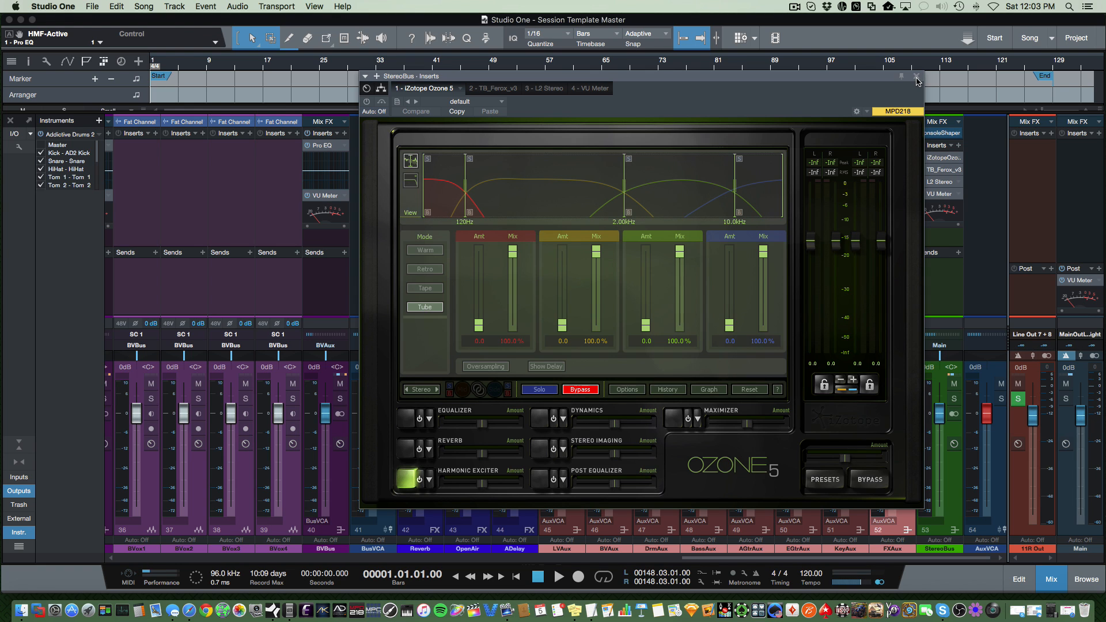
Step: Close Ozone 5, view the StereoBus TB_Ferox and L2 Ultramaximizer in turn, then leave the mixer clear
{"action": "left_click", "coordinate": [917, 76]}
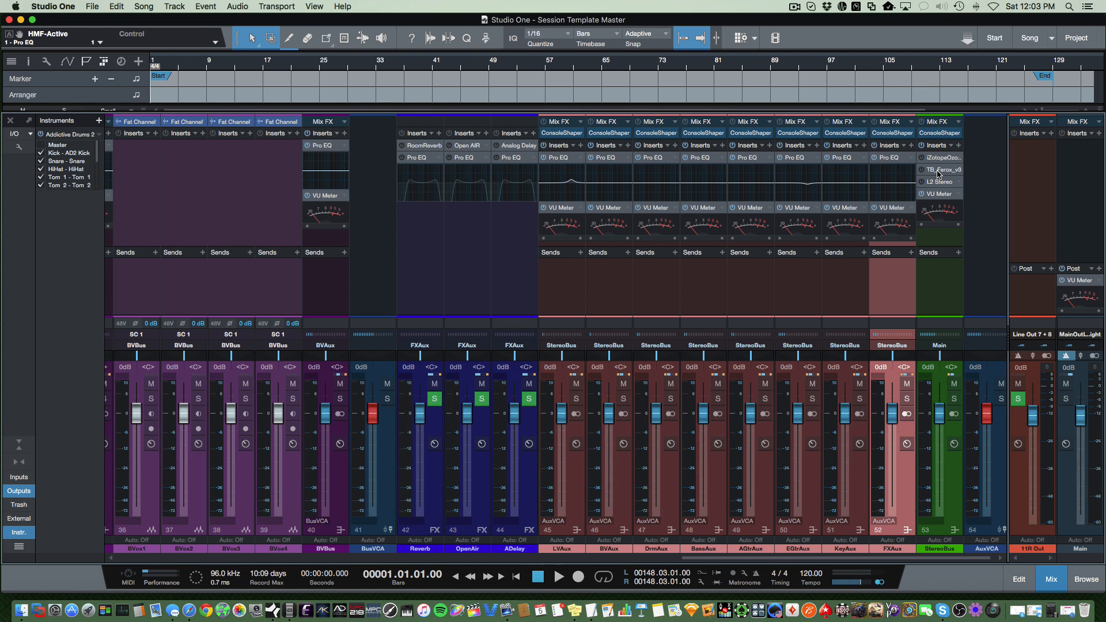
{"action": "left_click", "coordinate": [939, 169]}
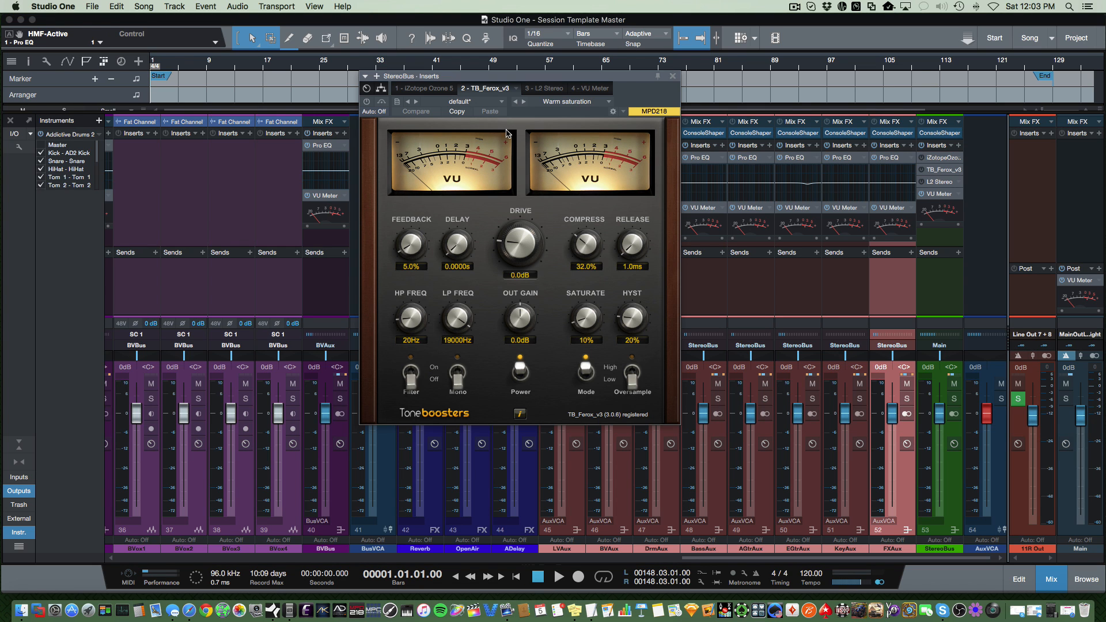
{"action": "left_click", "coordinate": [671, 76]}
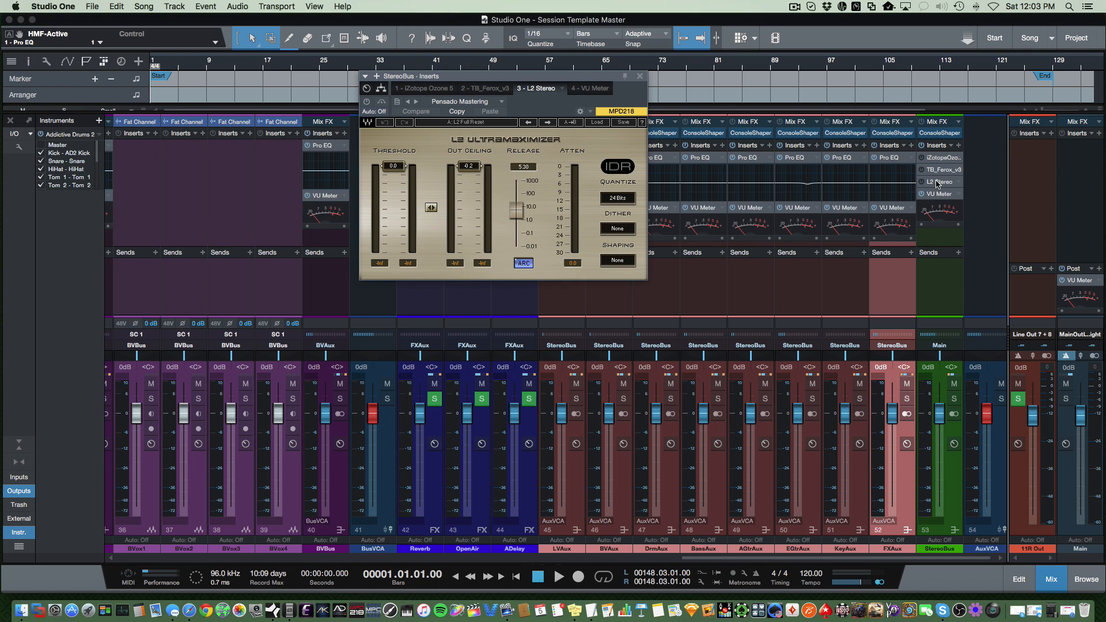
{"action": "left_click", "coordinate": [640, 76]}
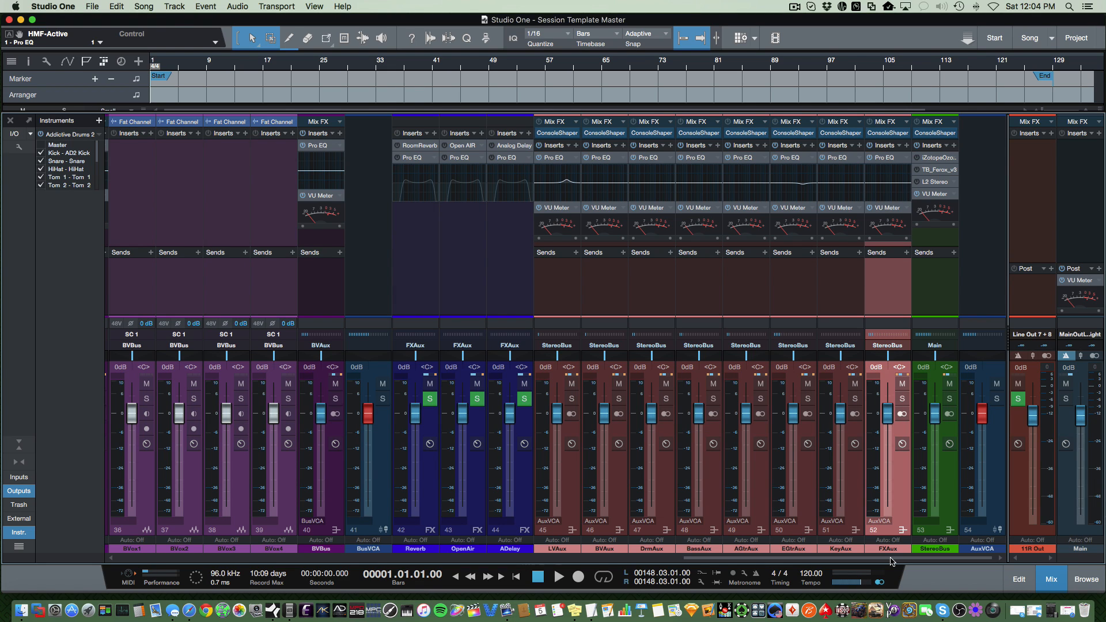
{"action": "mouse_move", "coordinate": [578, 448]}
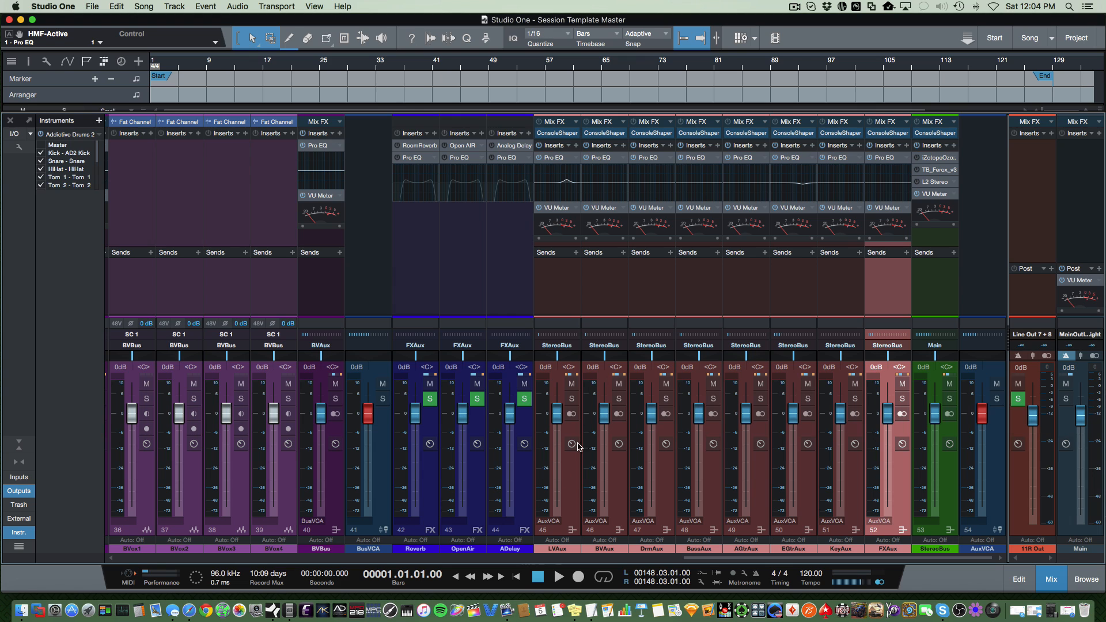
{"action": "mouse_move", "coordinate": [977, 123]}
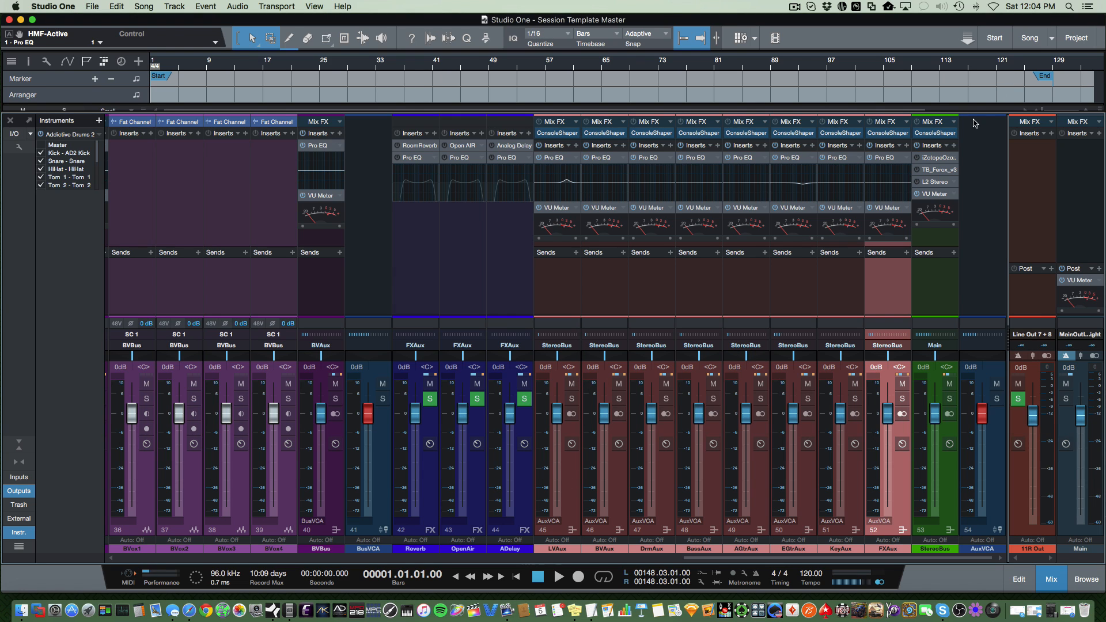
{"action": "mouse_move", "coordinate": [923, 390]}
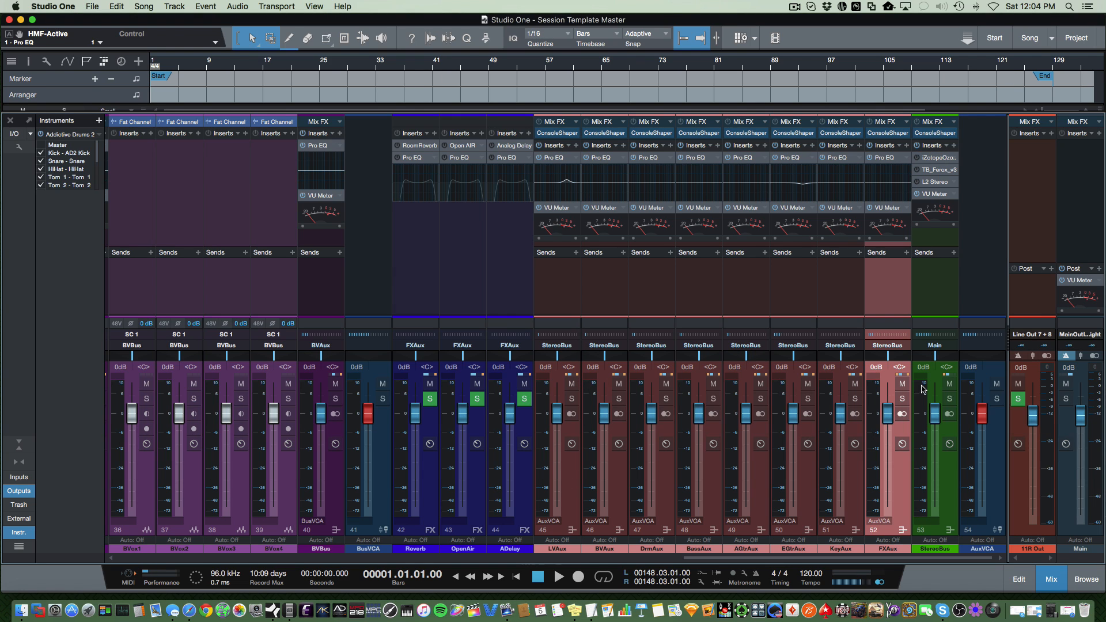
Step: Expand the StereoBus Console Shaper to review its Drive, Noise and Crosstalk, then close its window
{"action": "left_click", "coordinate": [934, 134]}
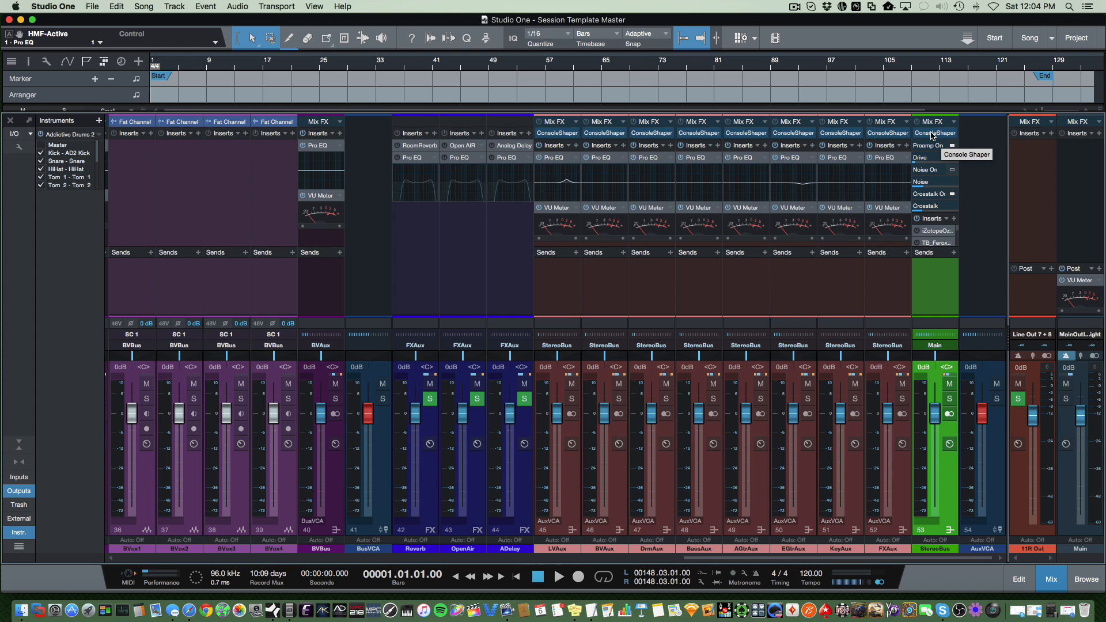
{"action": "left_click", "coordinate": [934, 133]}
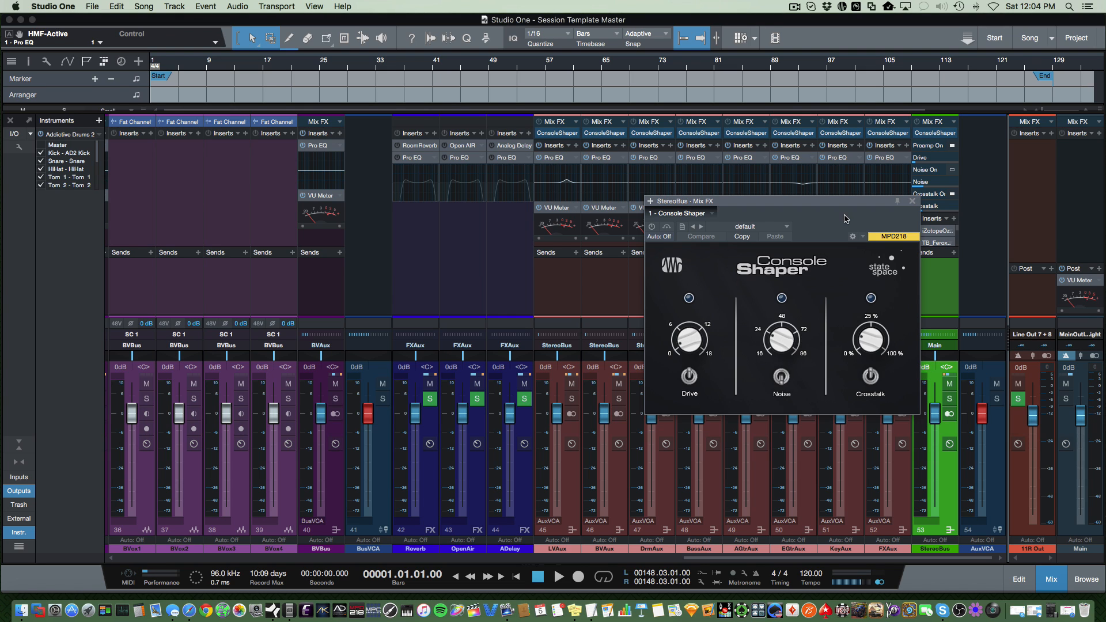
{"action": "mouse_move", "coordinate": [911, 214]}
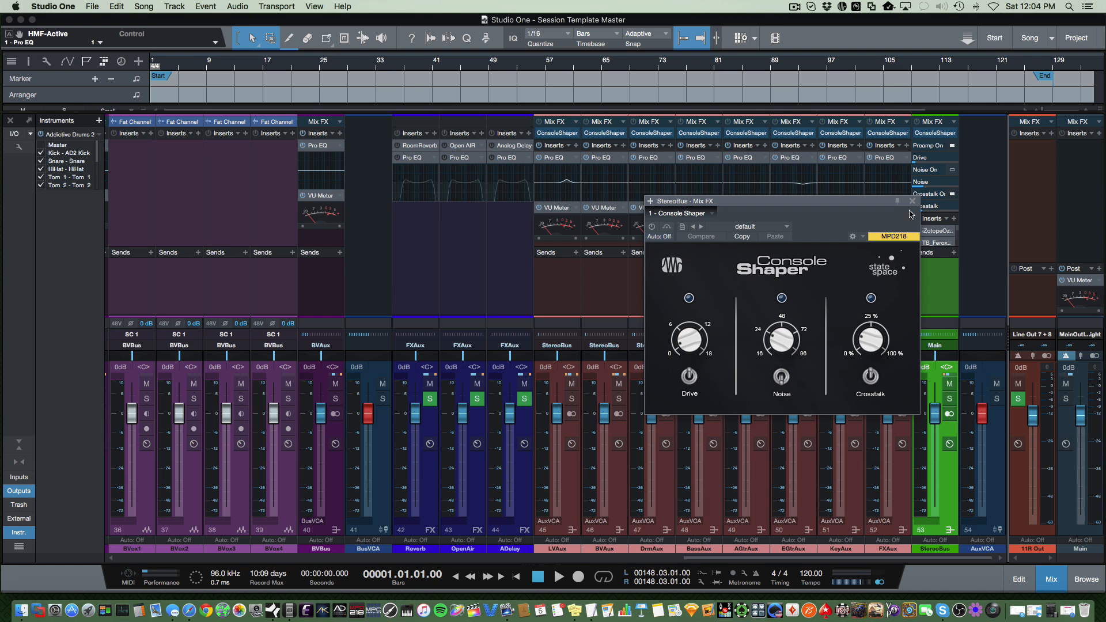
{"action": "left_click", "coordinate": [912, 201]}
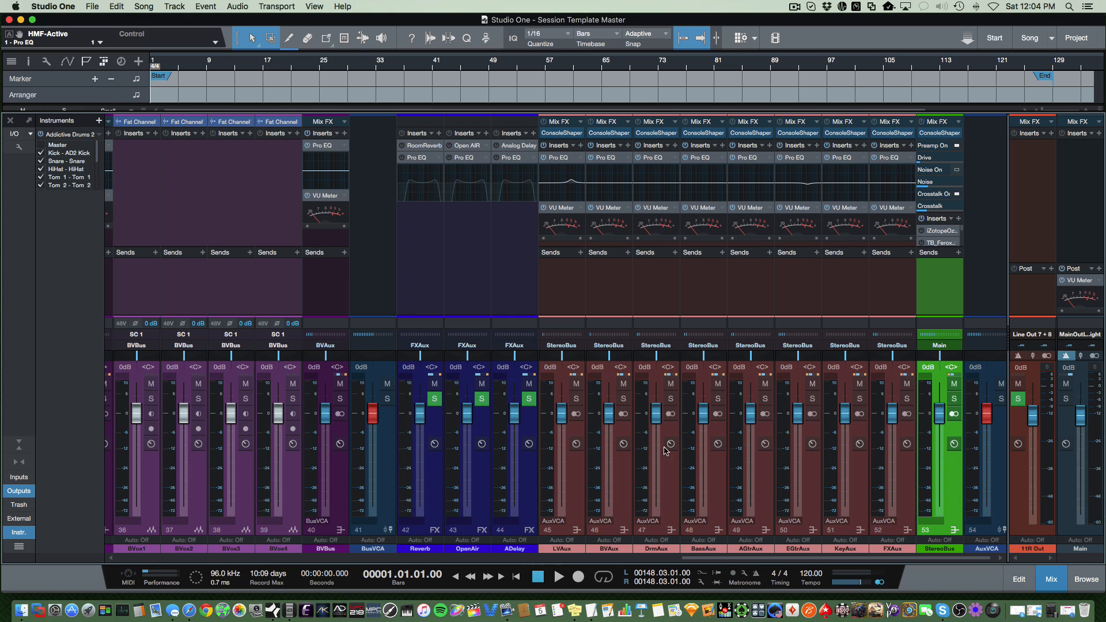
{"action": "mouse_move", "coordinate": [911, 503]}
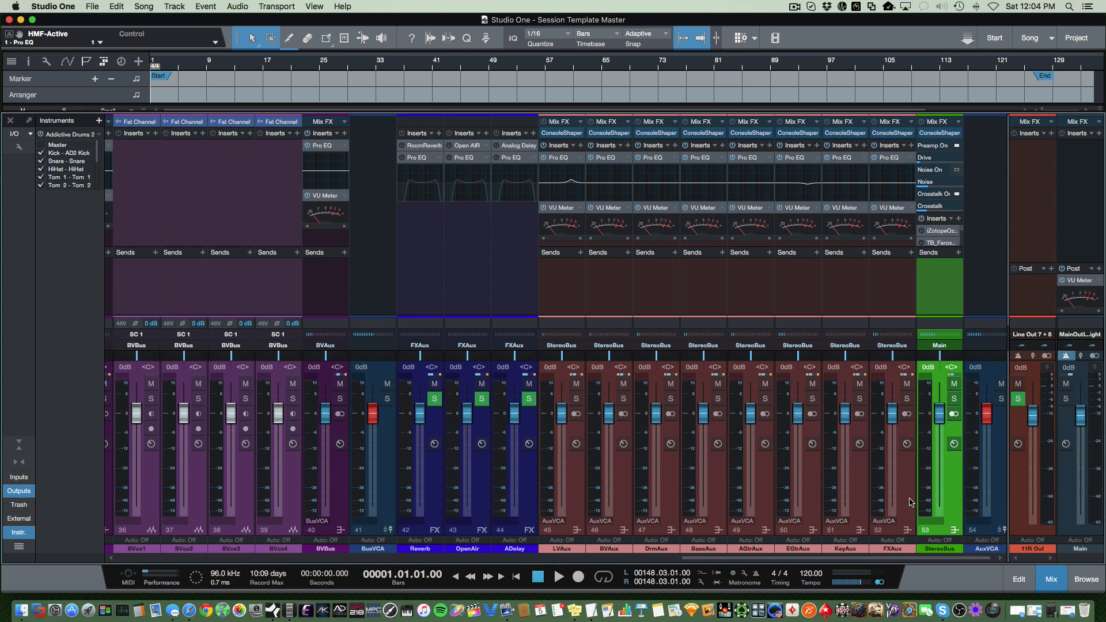
{"action": "mouse_move", "coordinate": [747, 141]}
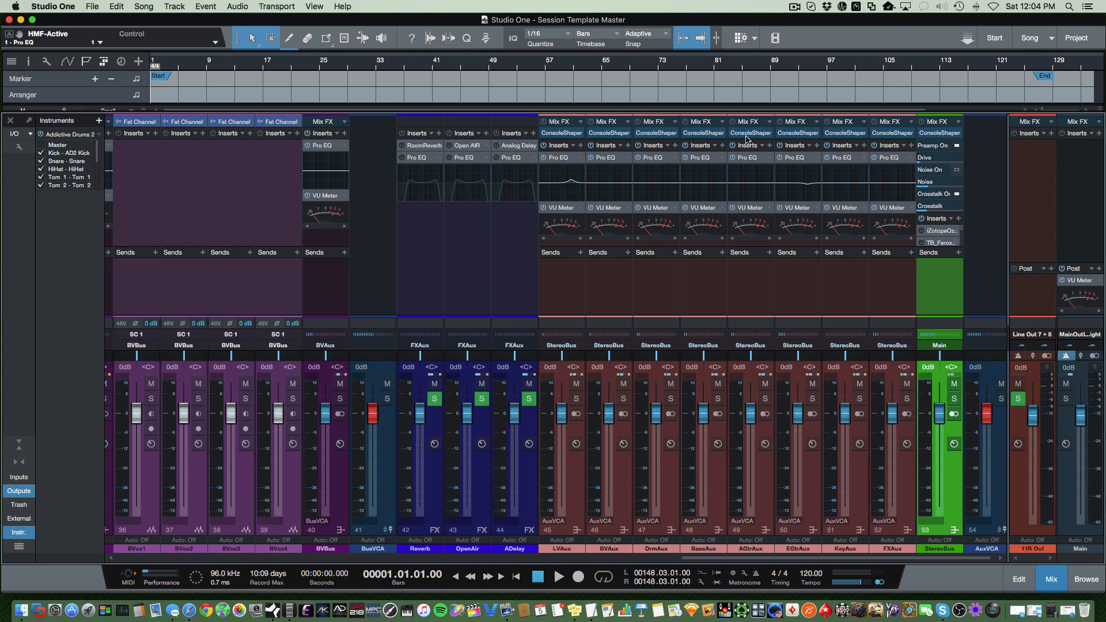
{"action": "mouse_move", "coordinate": [756, 330]}
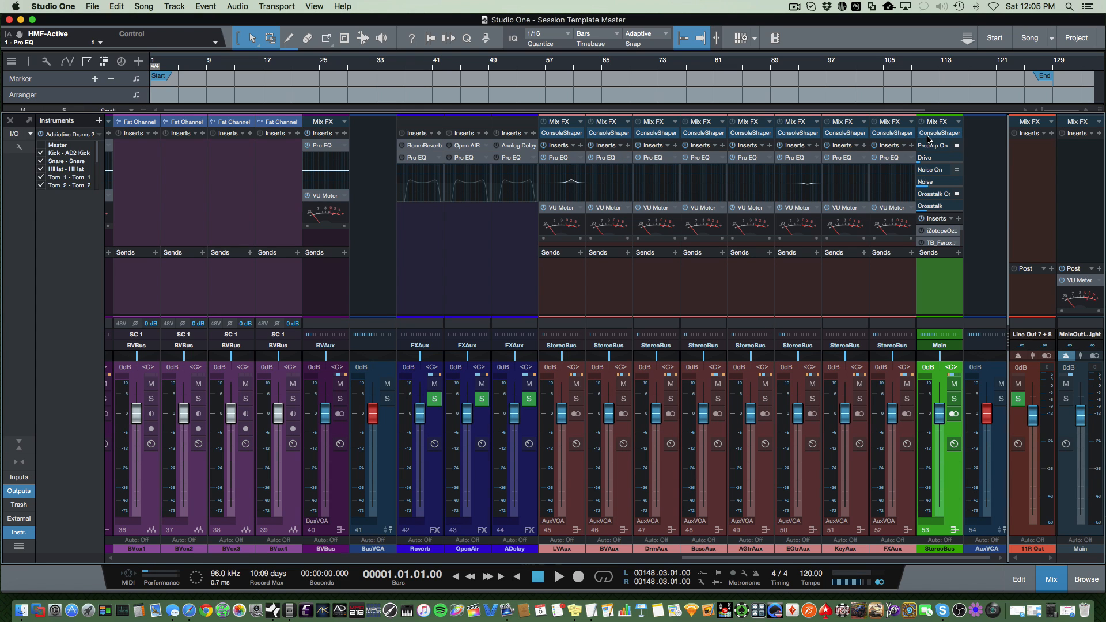
{"action": "mouse_move", "coordinate": [702, 542]}
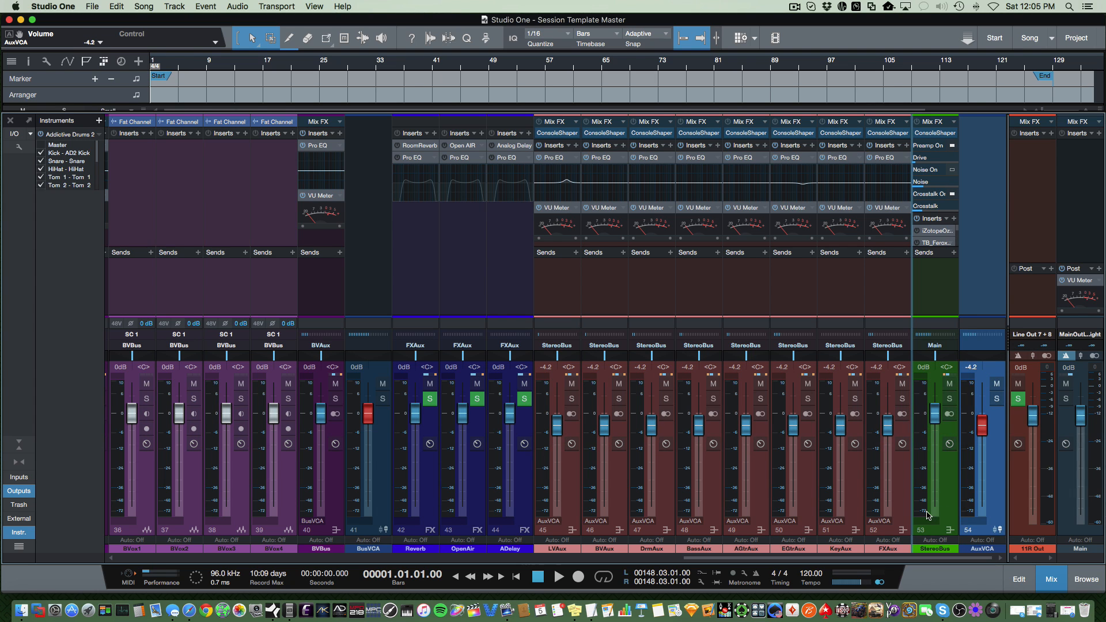
Step: Move AuxVCA beside StereoBus and set its fader to -0.6 dB so the linked aux buses follow
{"action": "left_click_drag", "start_coordinate": [936, 423], "coordinate": [936, 452]}
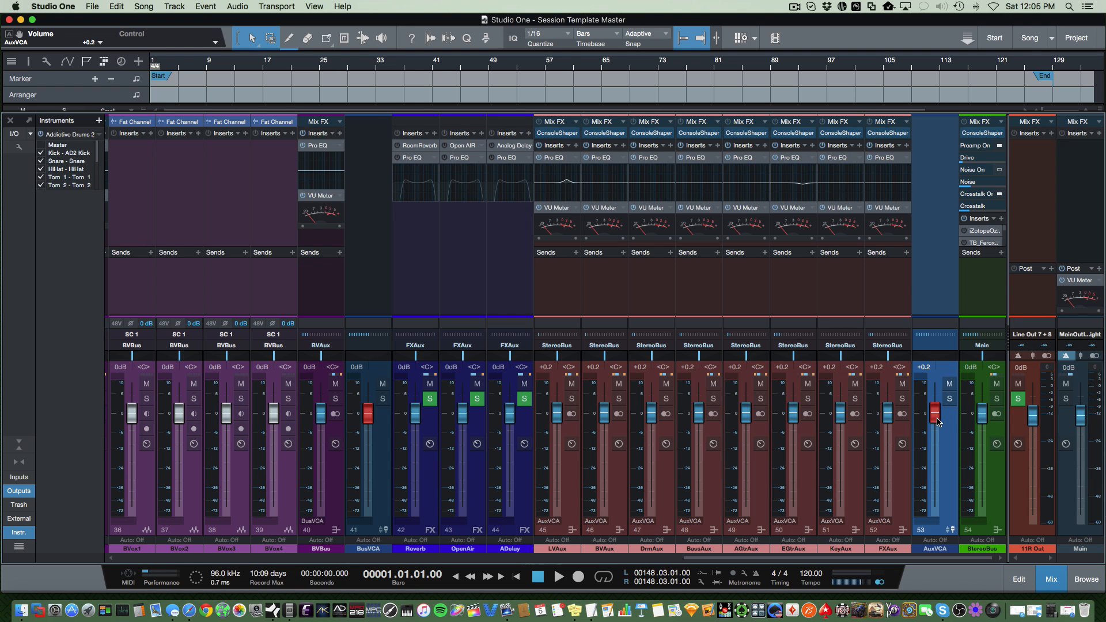
{"action": "left_click_drag", "start_coordinate": [935, 402], "coordinate": [935, 426]}
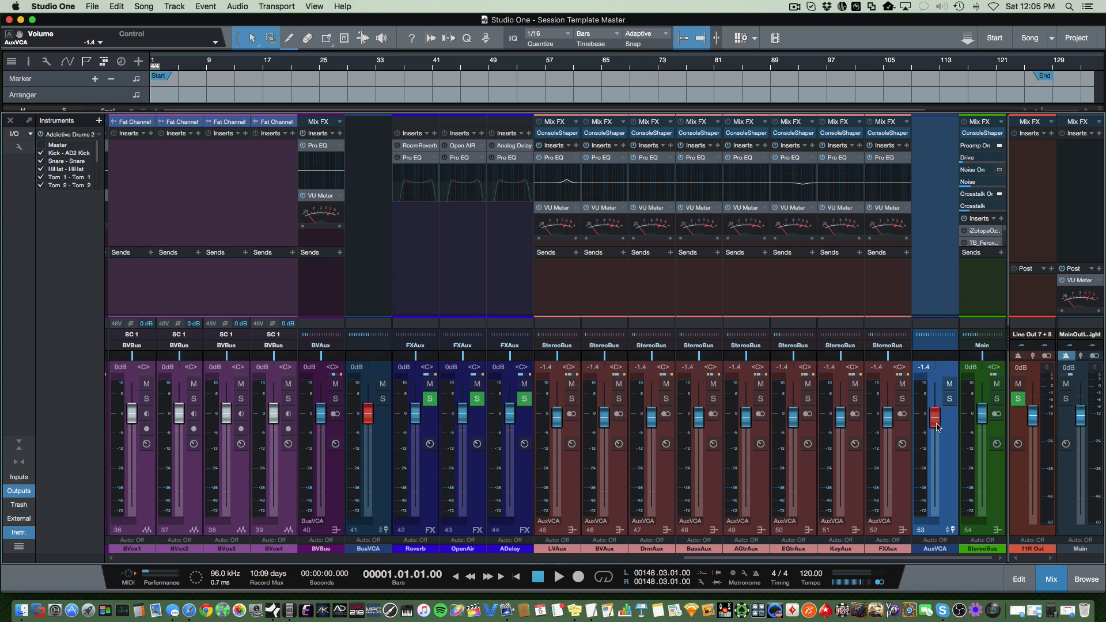
{"action": "left_click_drag", "start_coordinate": [935, 416], "coordinate": [935, 427]}
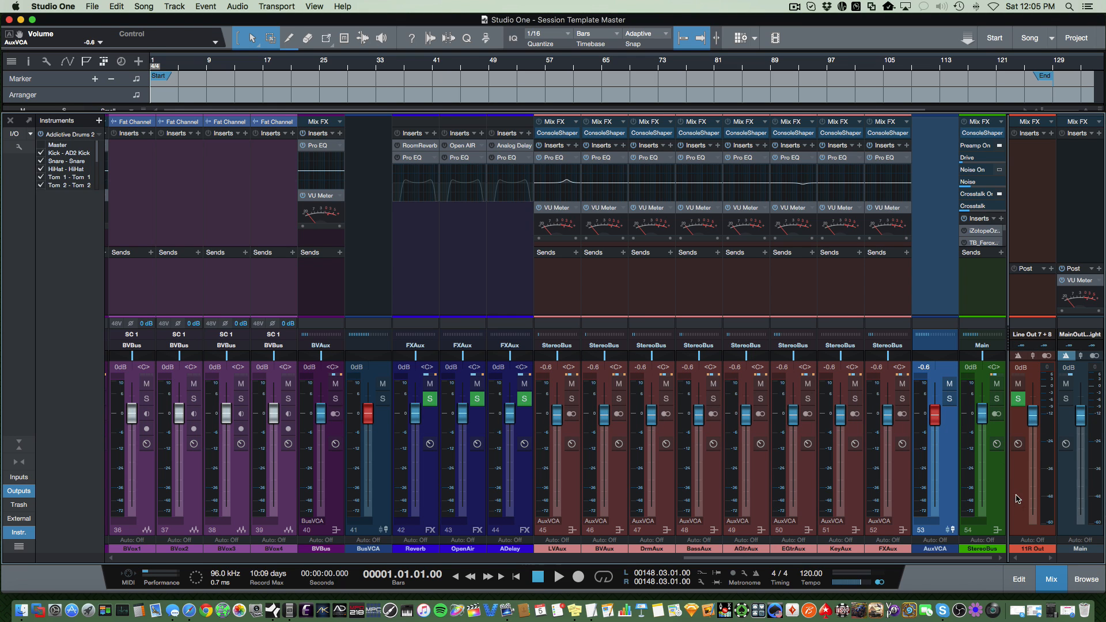
{"action": "mouse_move", "coordinate": [1033, 549]}
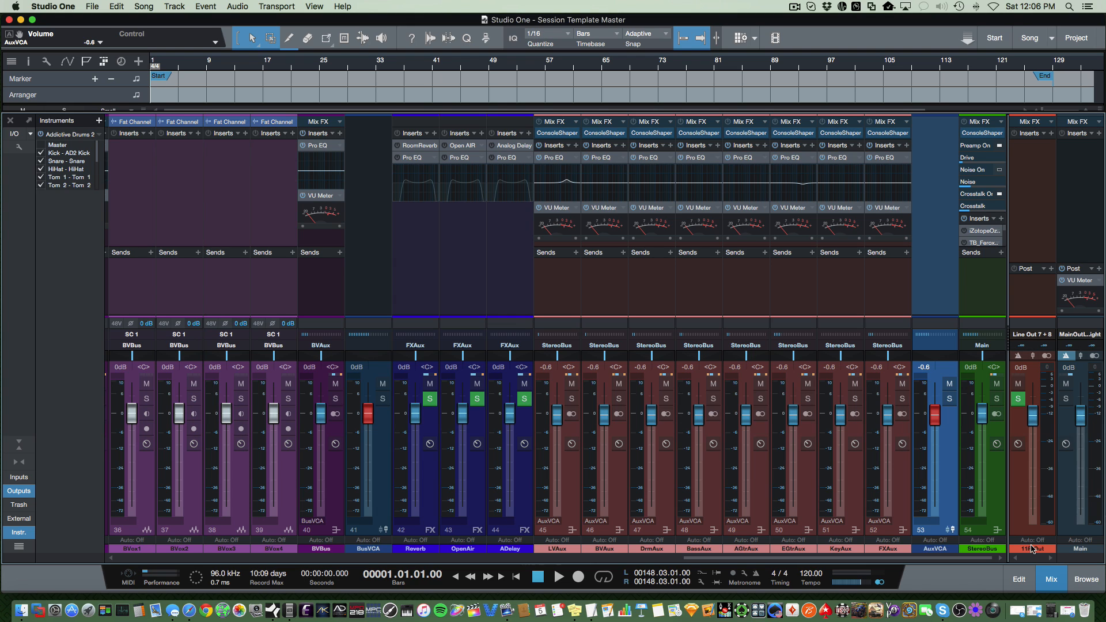
{"action": "mouse_move", "coordinate": [1033, 514]}
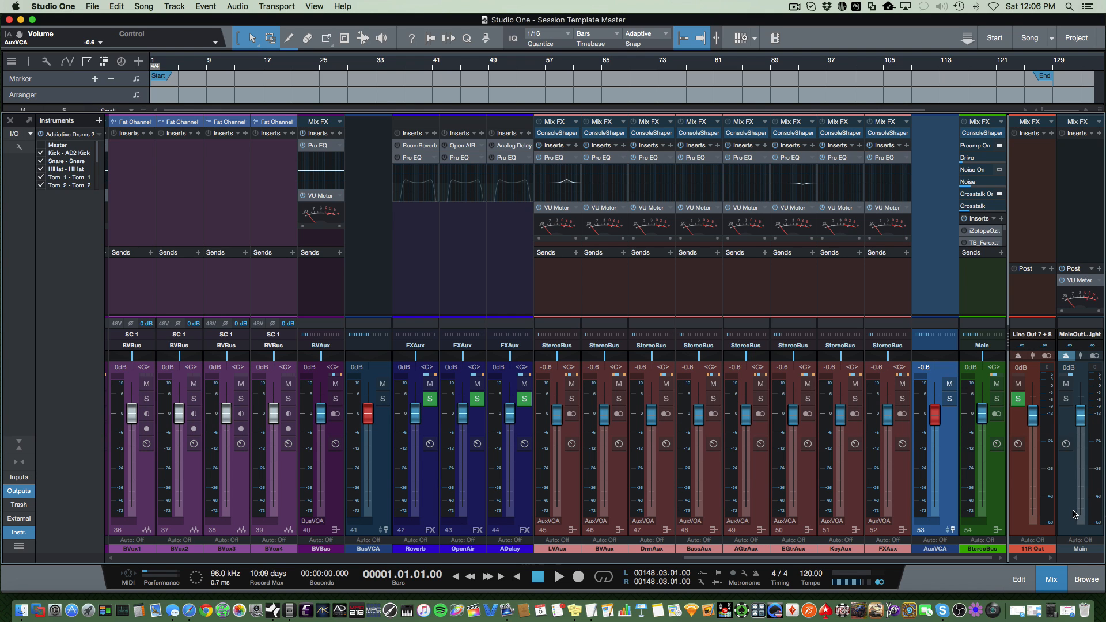
{"action": "mouse_move", "coordinate": [1071, 148]}
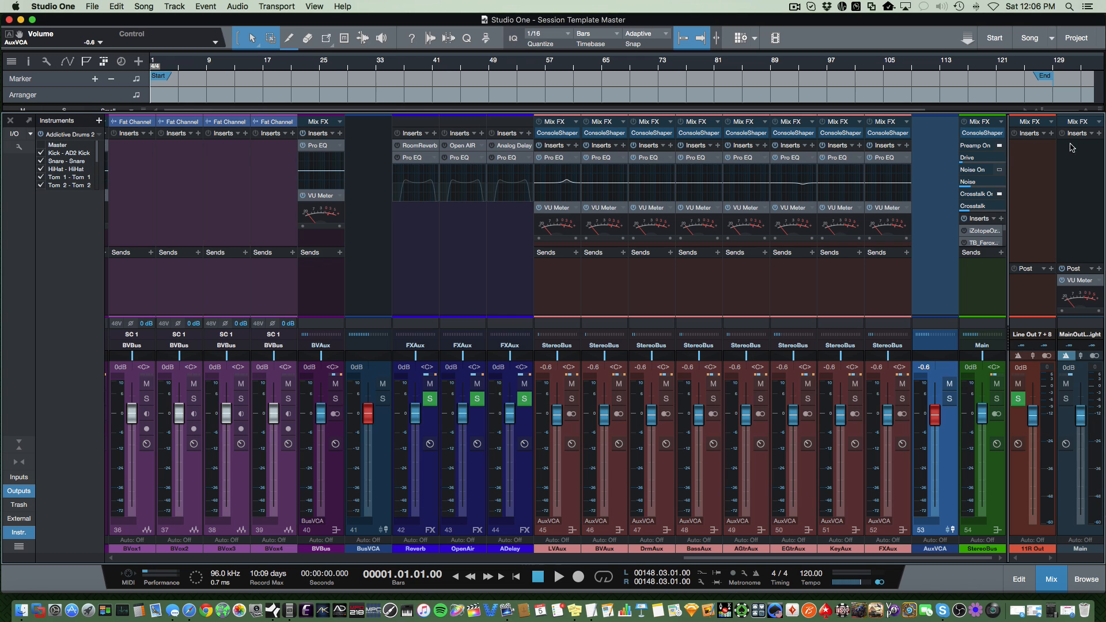
{"action": "mouse_move", "coordinate": [1080, 150]}
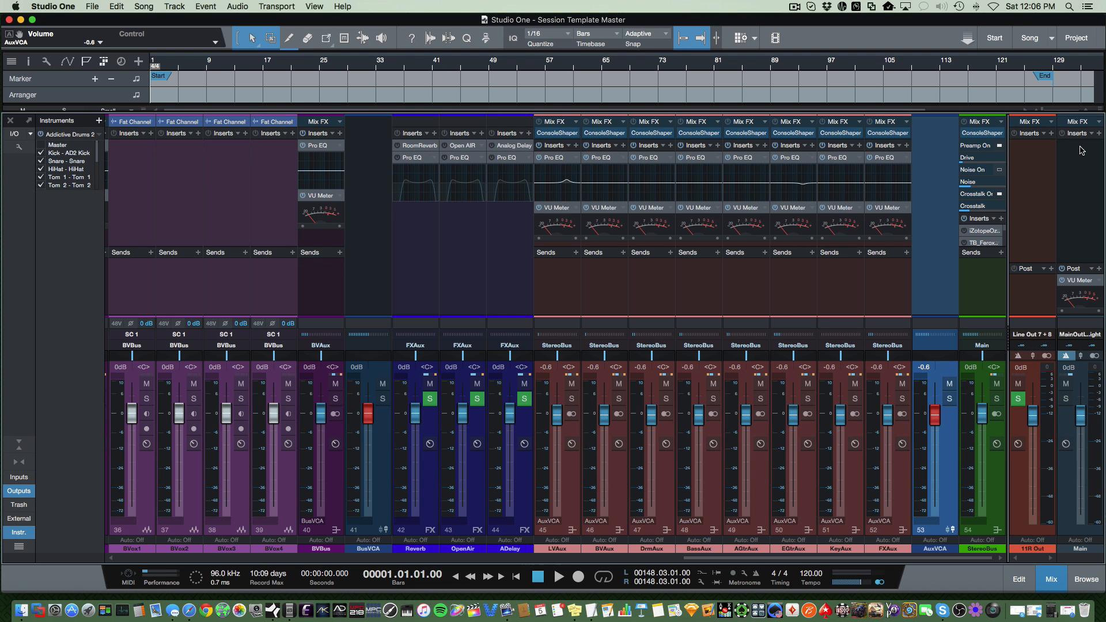
{"action": "mouse_move", "coordinate": [1071, 372]}
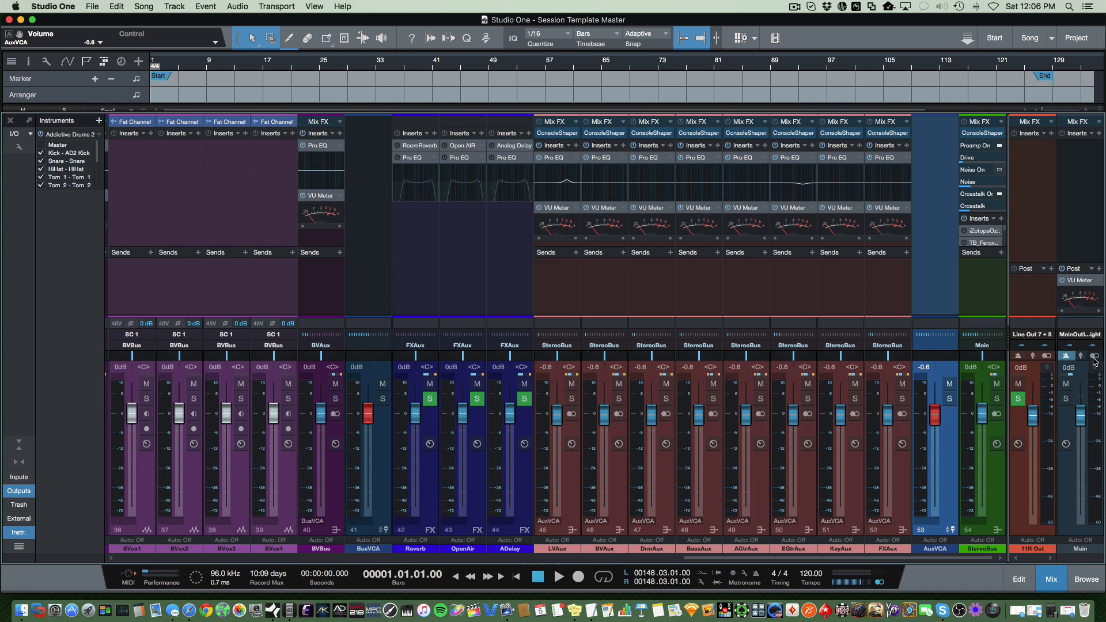
{"action": "left_click", "coordinate": [1095, 356]}
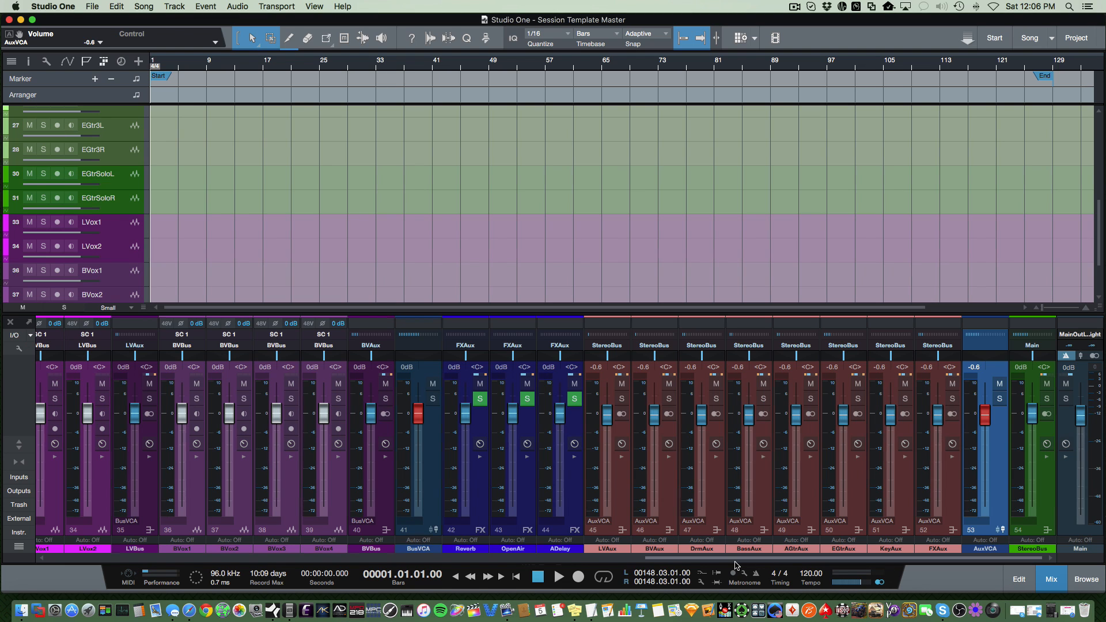
{"action": "mouse_move", "coordinate": [715, 565]}
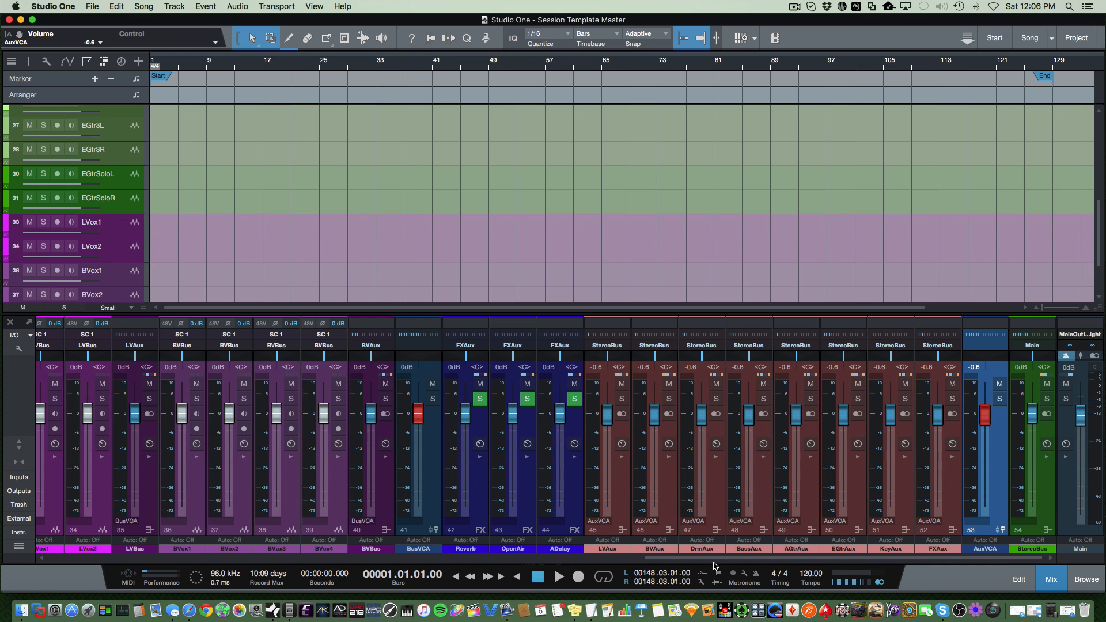
{"action": "mouse_move", "coordinate": [209, 403]}
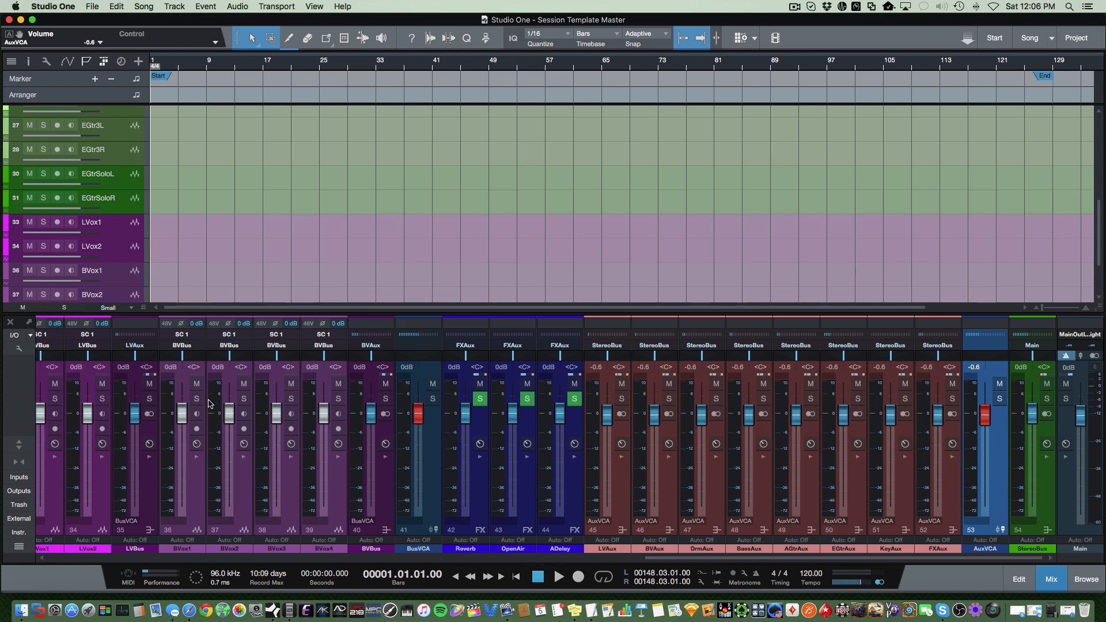
{"action": "mouse_move", "coordinate": [914, 544]}
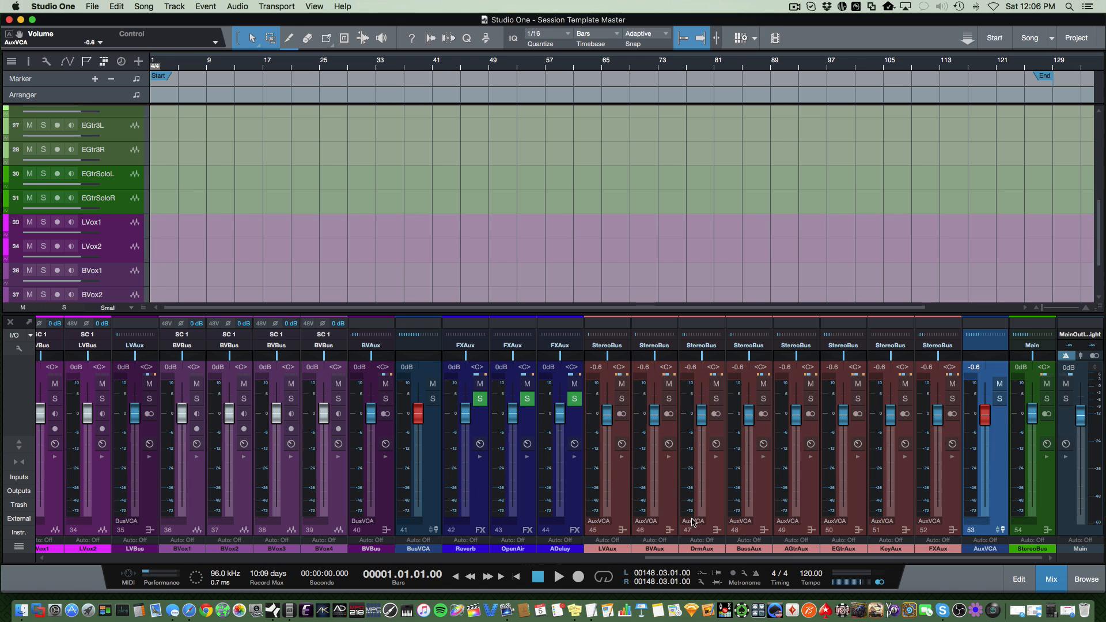
{"action": "left_click", "coordinate": [653, 344]}
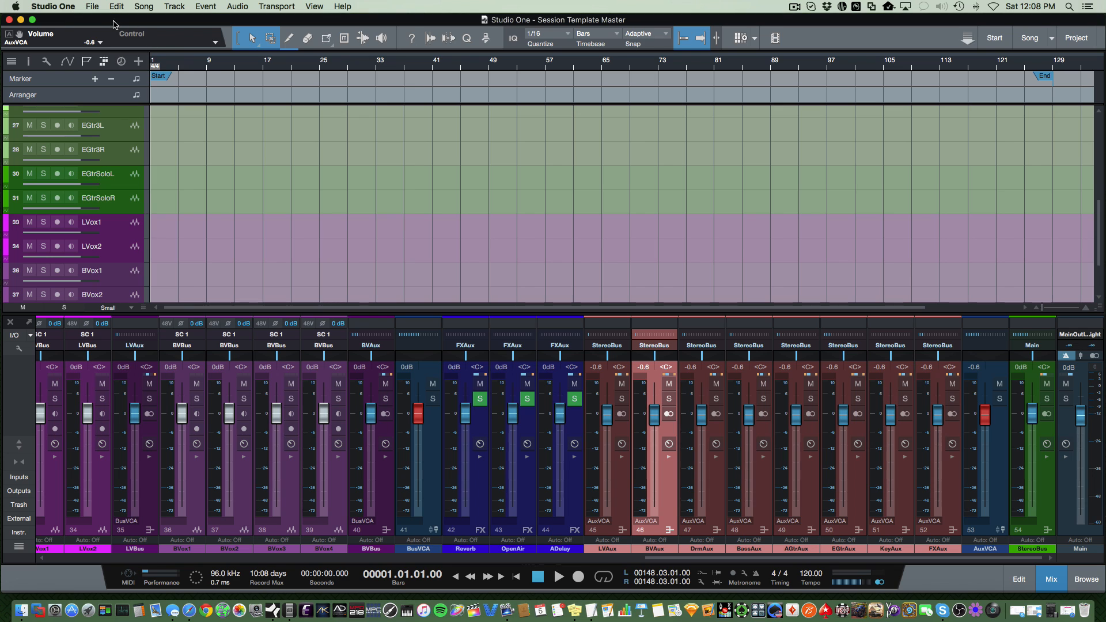
{"action": "left_click", "coordinate": [92, 7]}
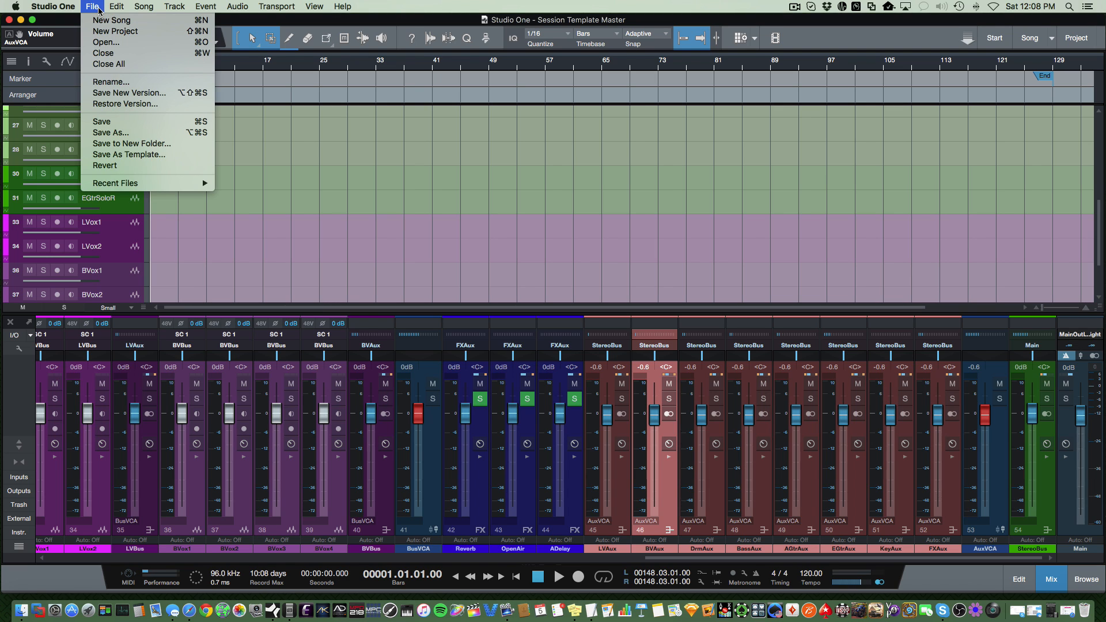
{"action": "mouse_move", "coordinate": [102, 121]}
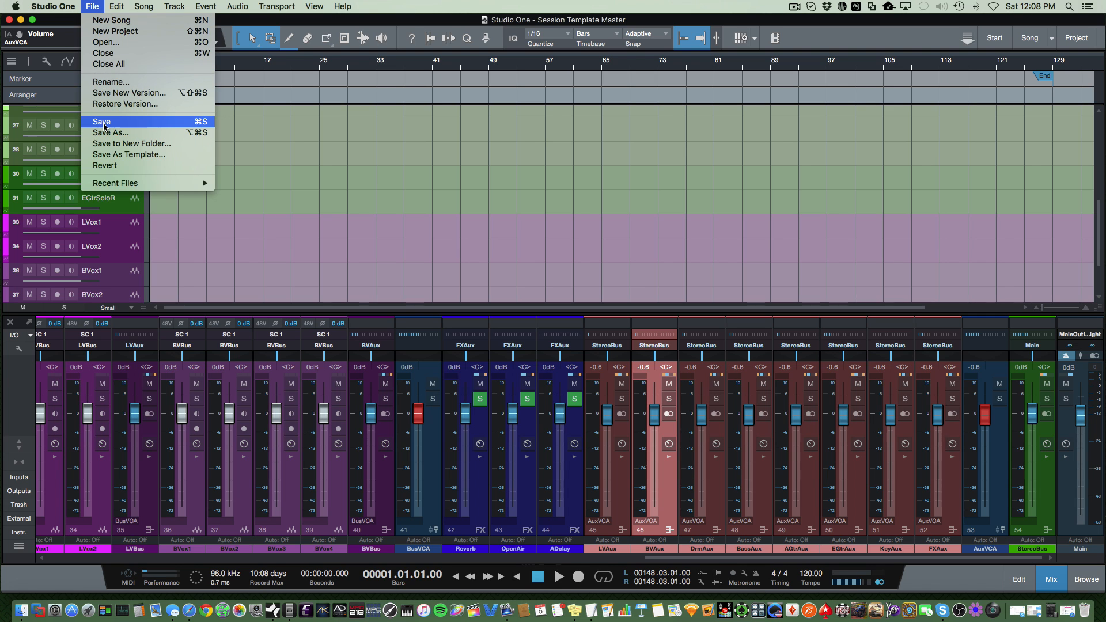
{"action": "mouse_move", "coordinate": [111, 154]}
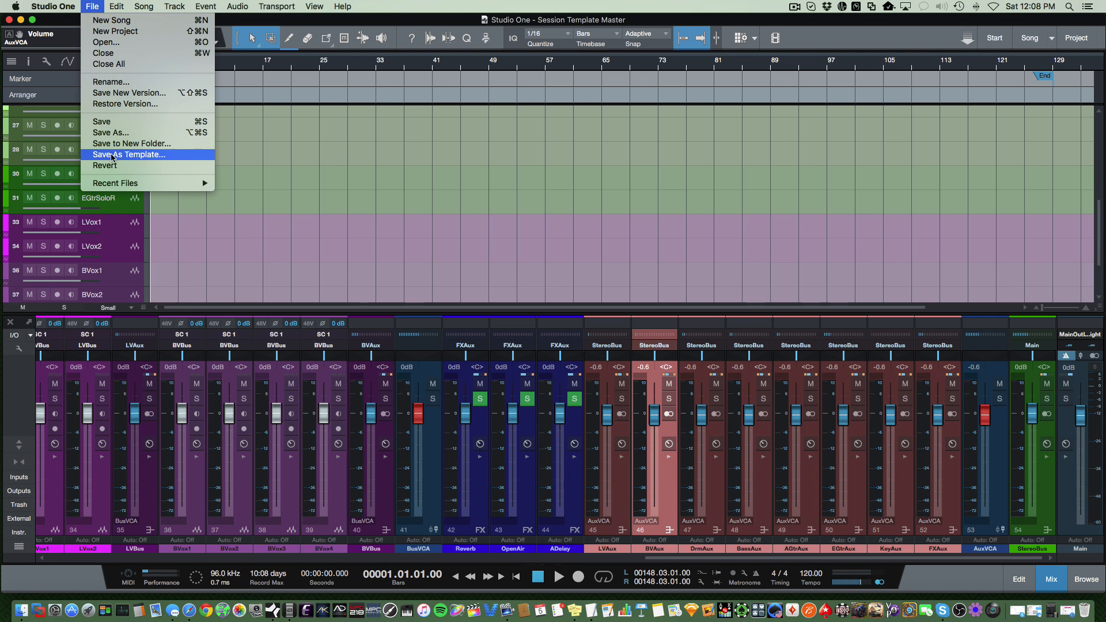
{"action": "left_click", "coordinate": [129, 154]}
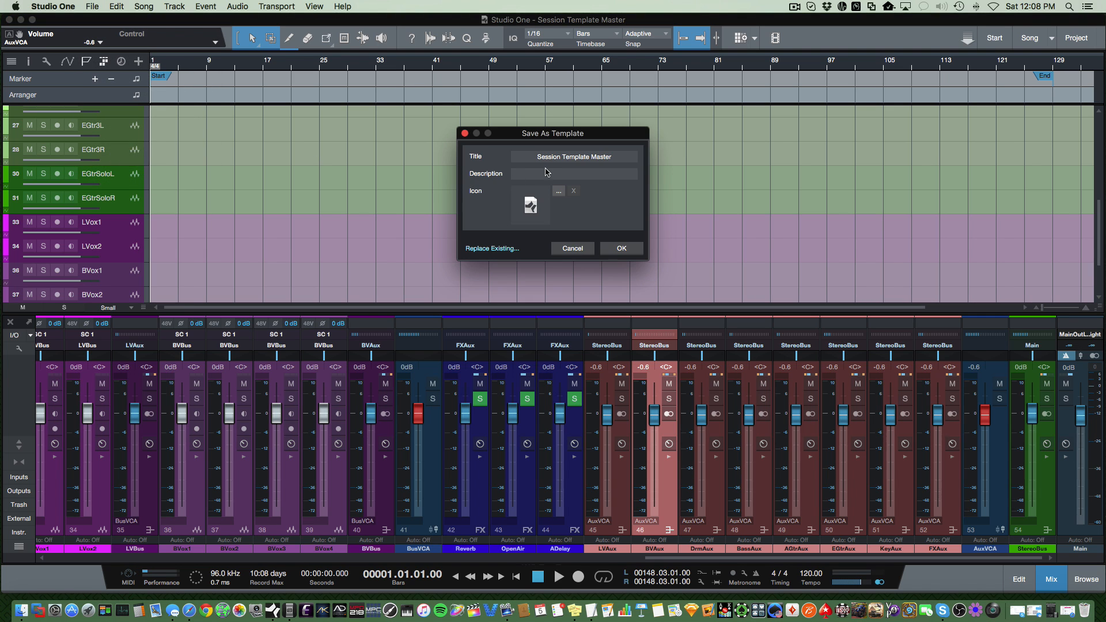
{"action": "mouse_move", "coordinate": [616, 241]}
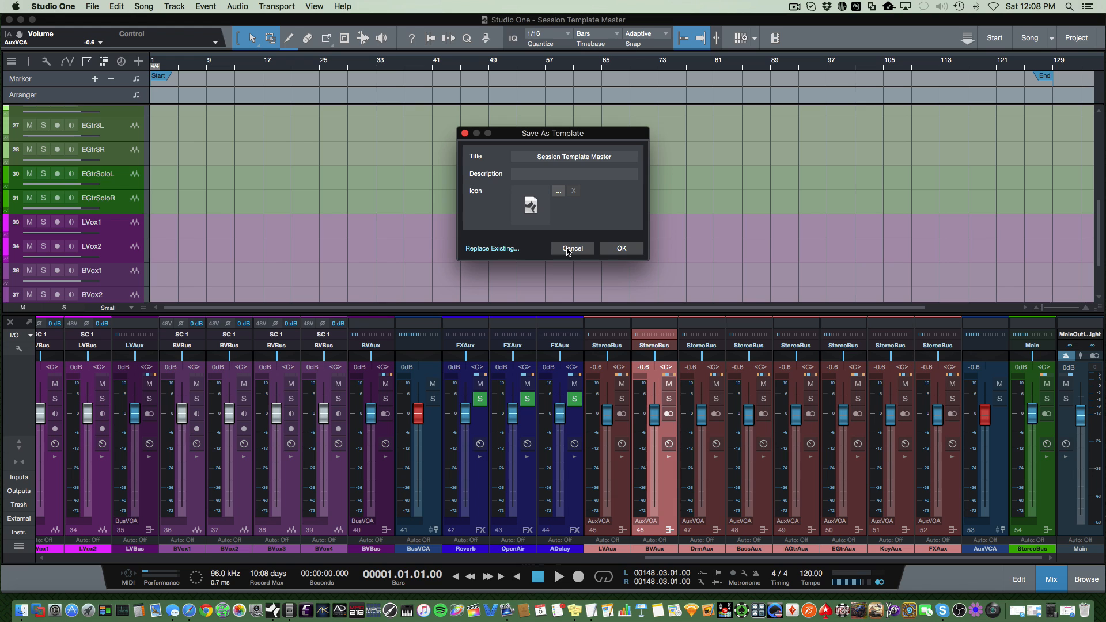
{"action": "left_click", "coordinate": [573, 249]}
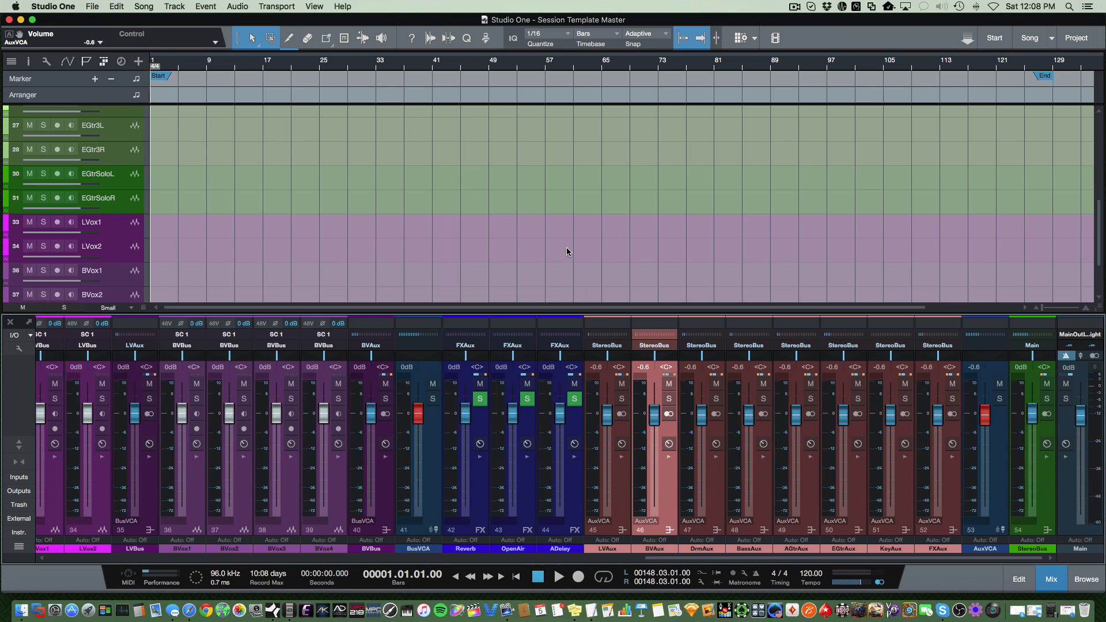